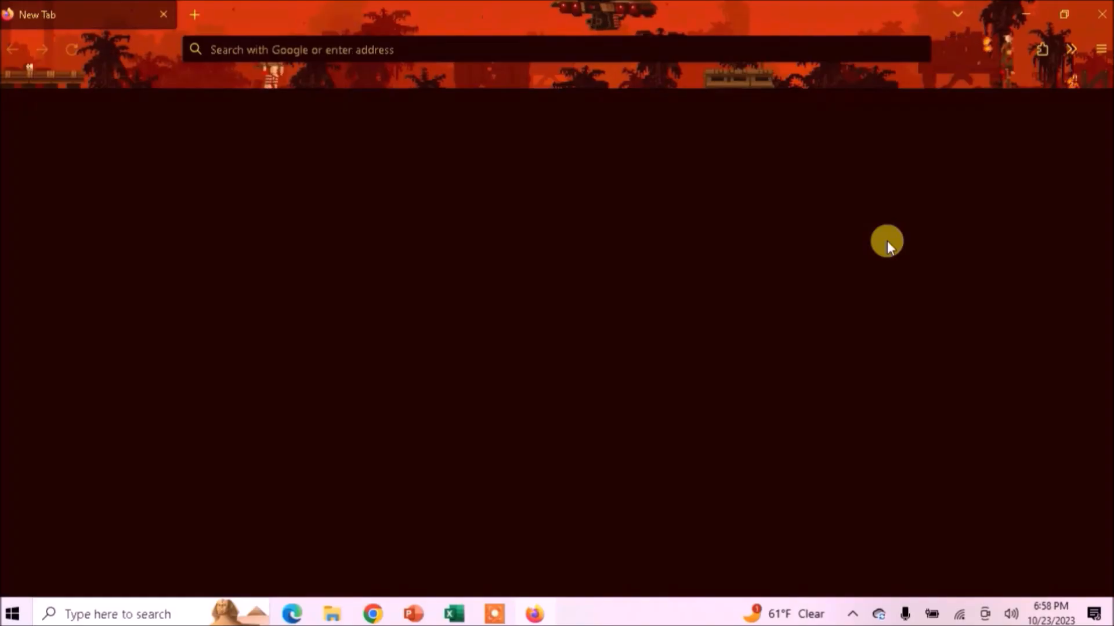
Reach the Help submenu from the hamburger application menu.
left_click(1100, 49)
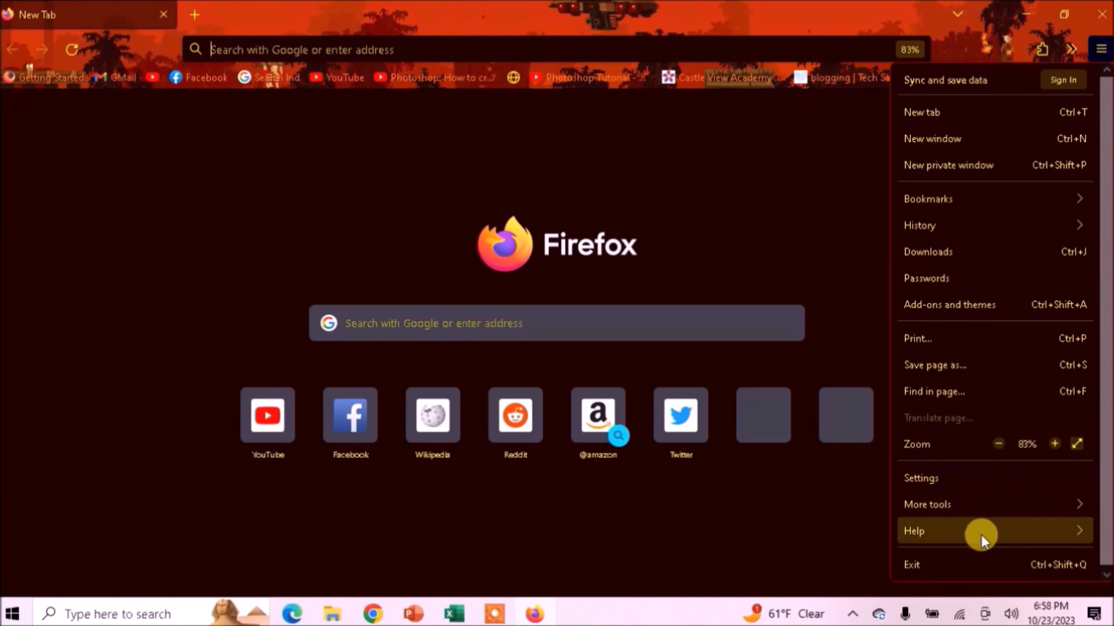
left_click(914, 530)
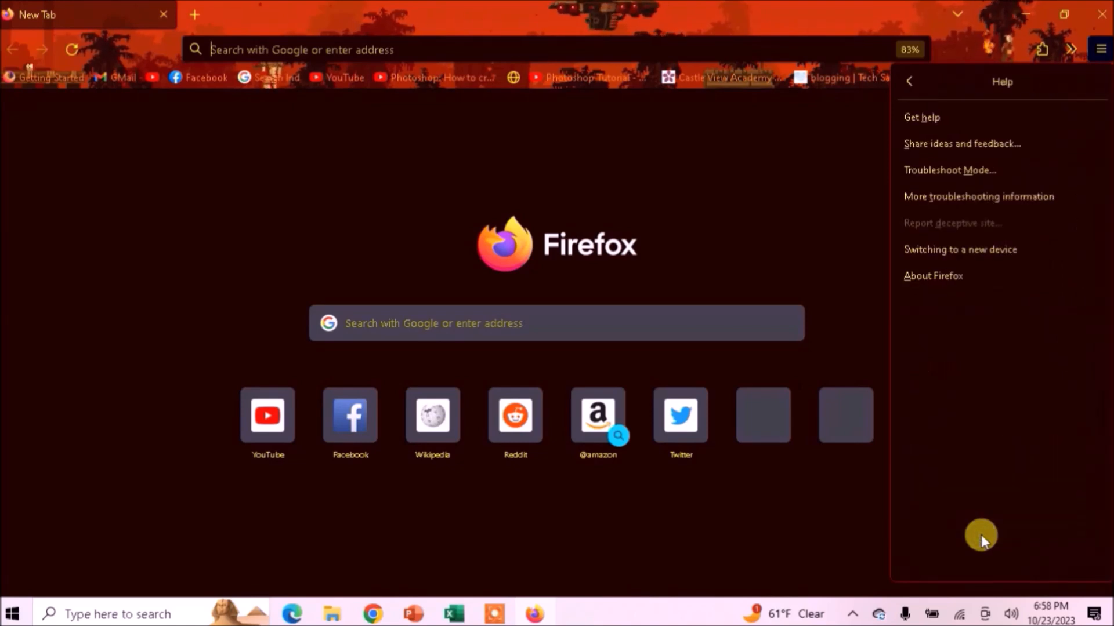
Check About Firefox shows version 118.0.2 up to date, then dismiss the dialog.
left_click(933, 276)
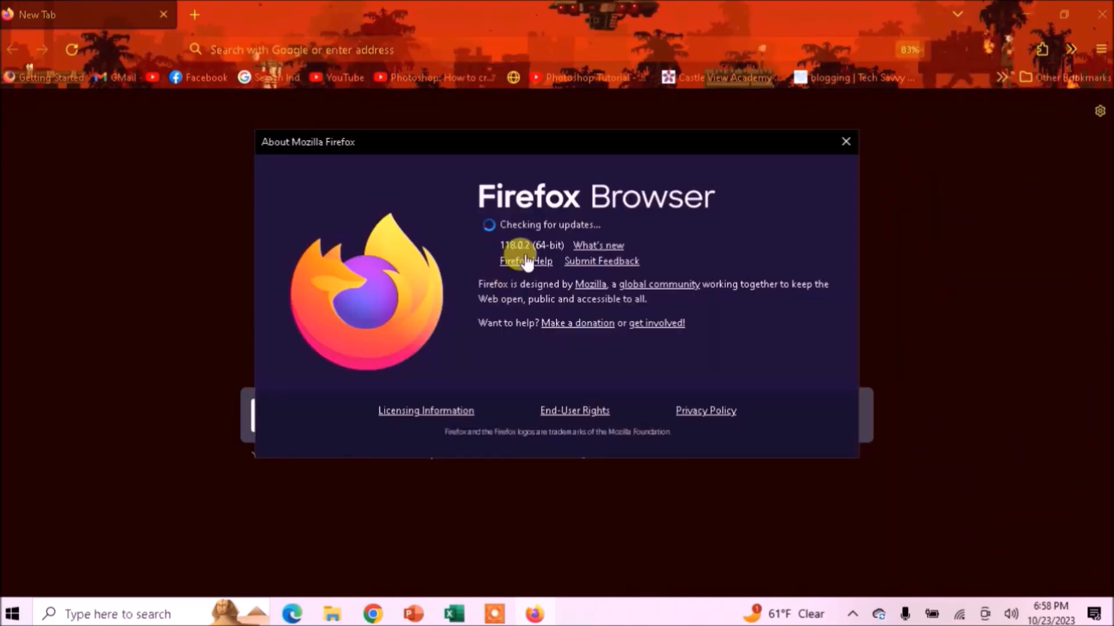
mouse_move(554, 241)
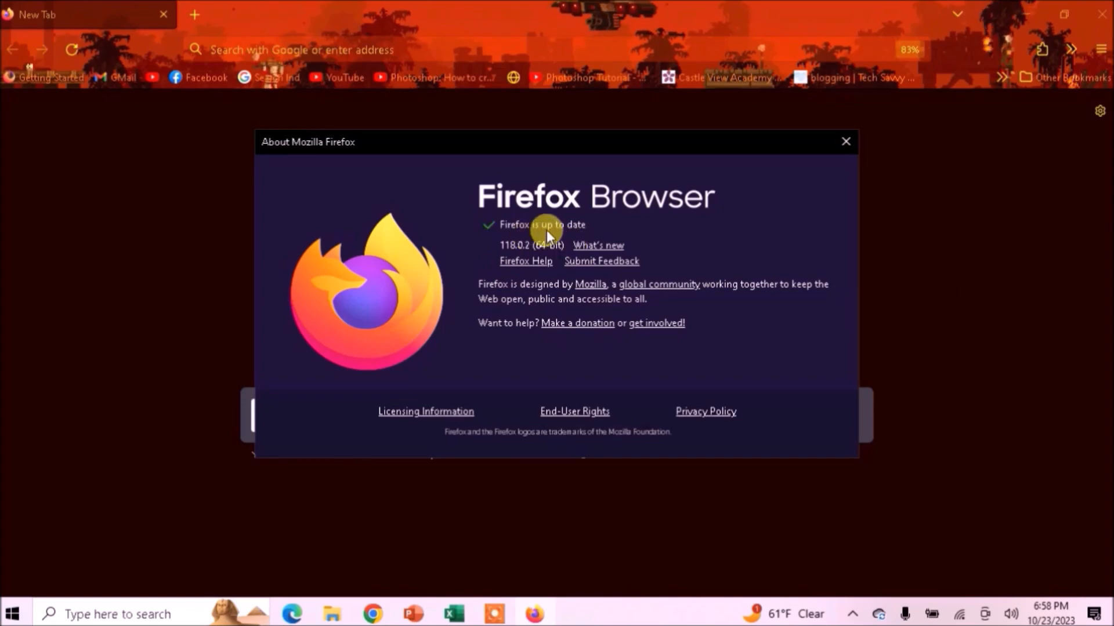
mouse_move(536, 236)
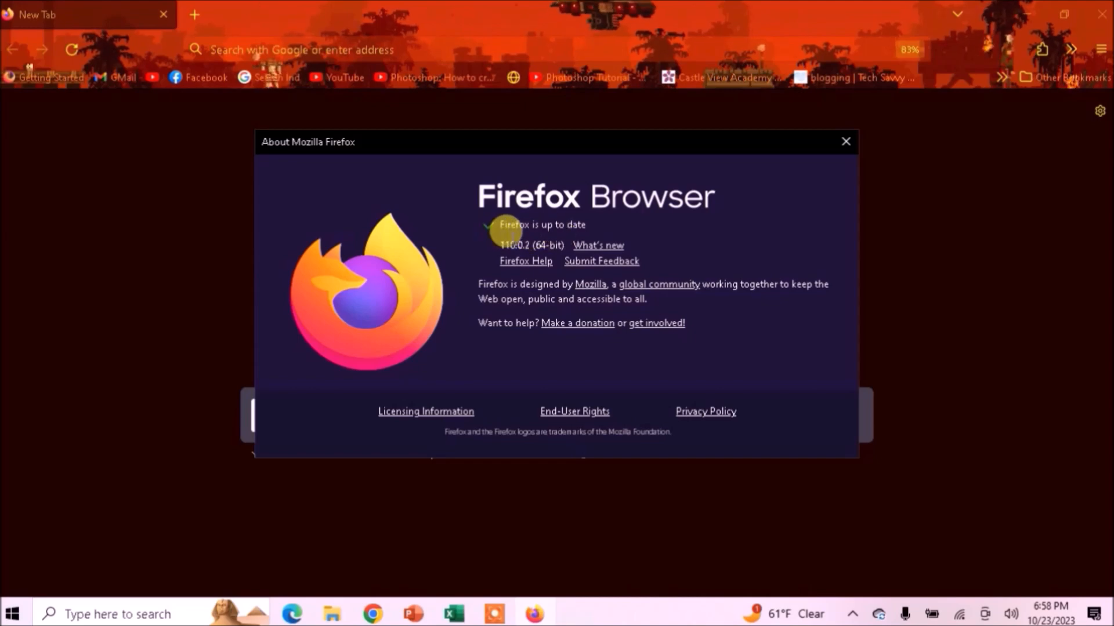
left_click(1100, 49)
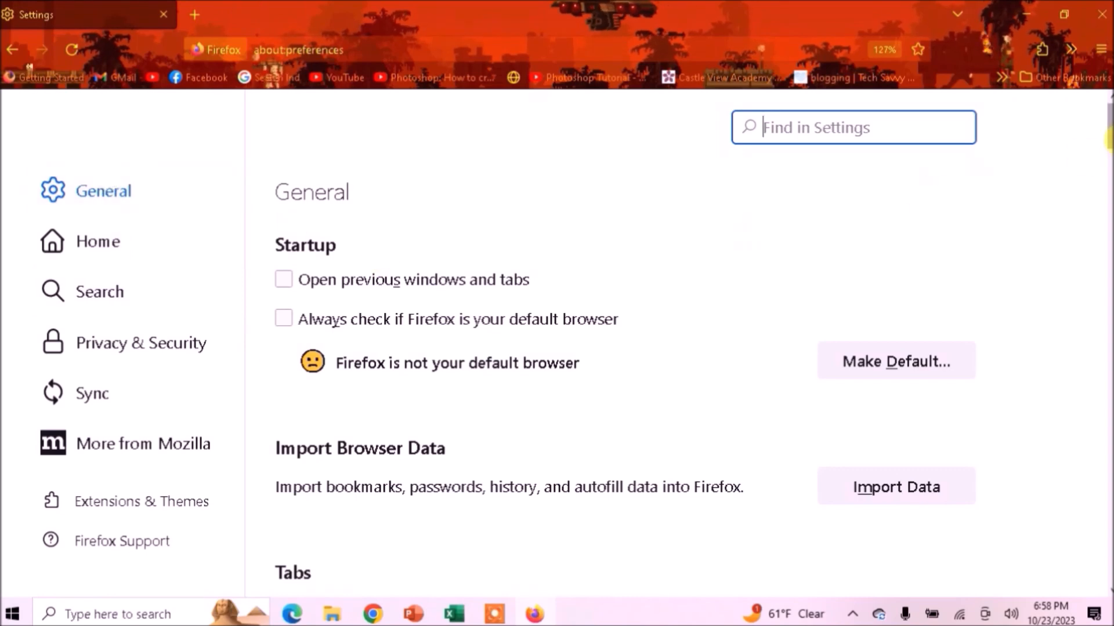
Scroll the General settings panel down to the Performance section.
scroll("down", 3)
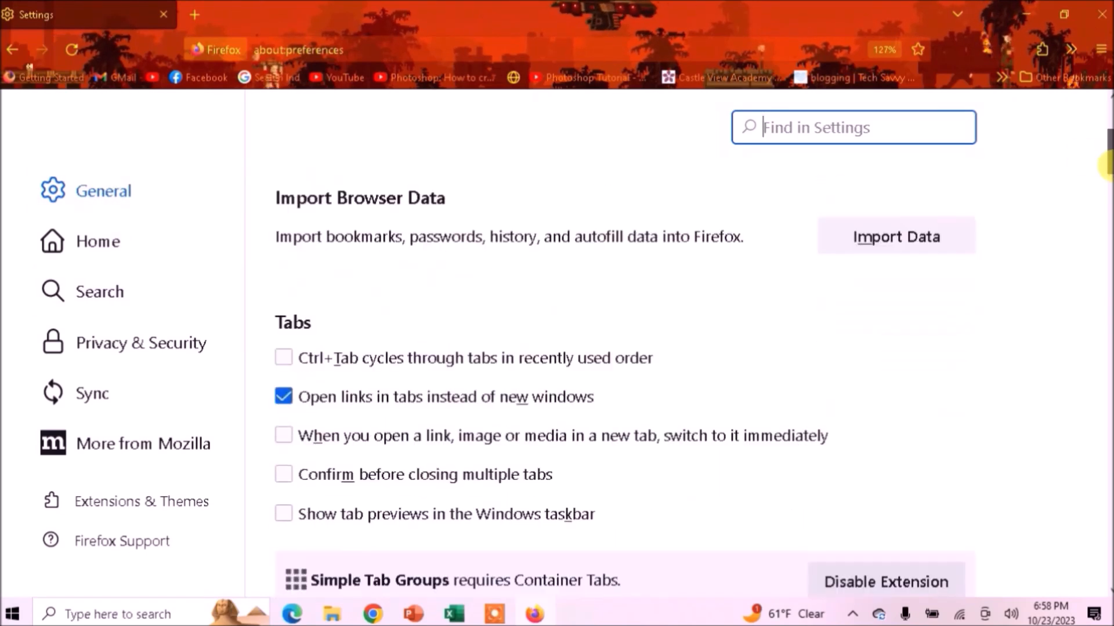
scroll("down", 3)
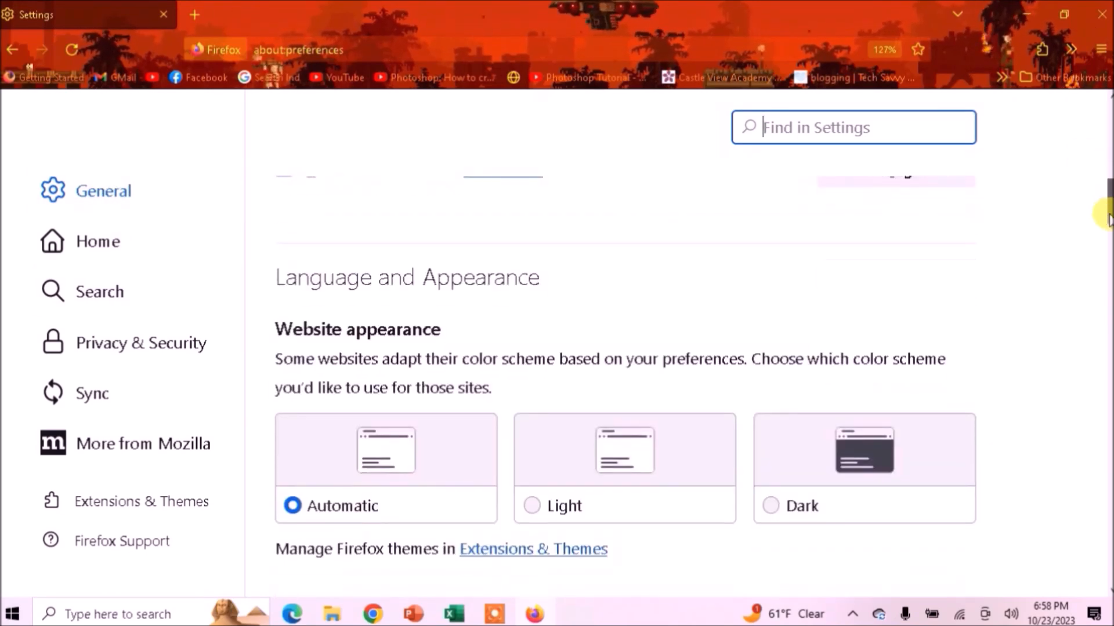
scroll("down", 3)
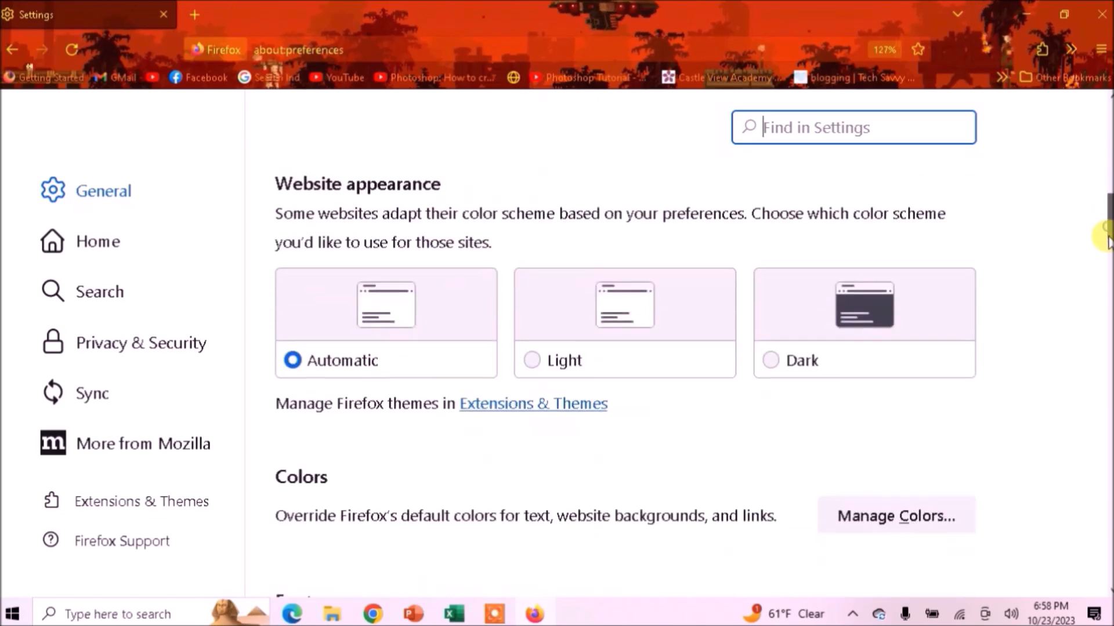
scroll("down", 3)
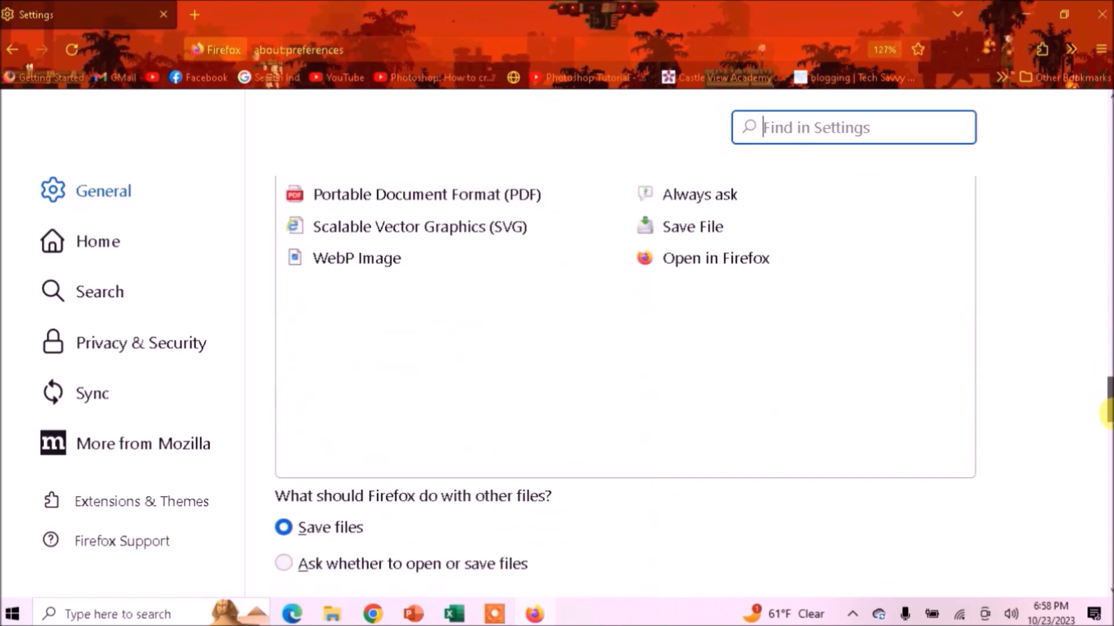
scroll("down", 3)
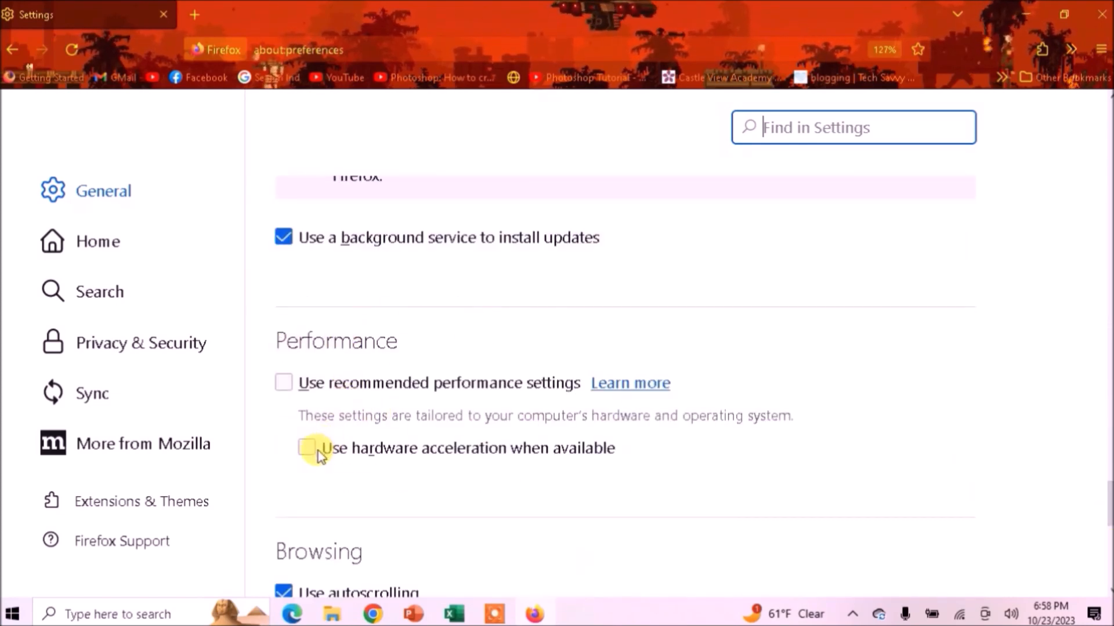
Enable 'Use hardware acceleration when available' under Performance.
left_click(306, 447)
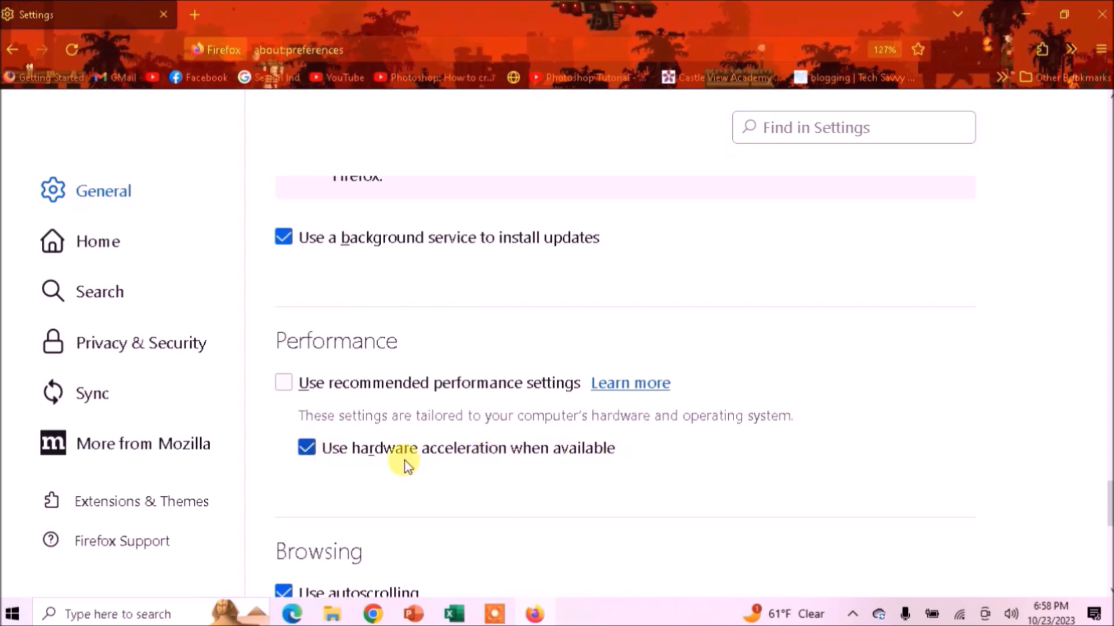
mouse_move(573, 476)
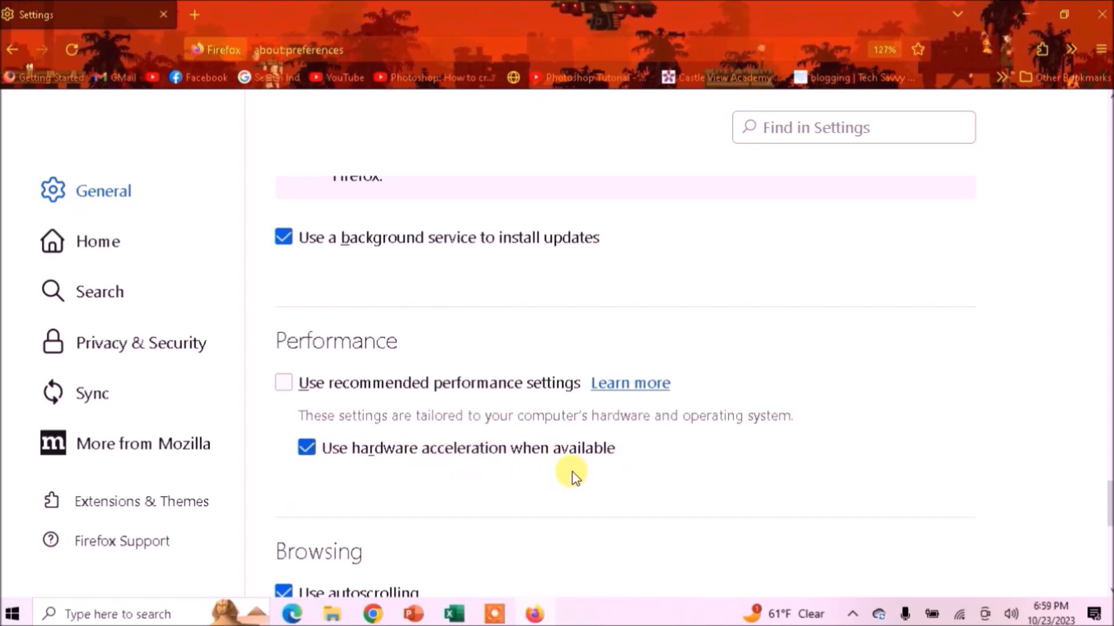
mouse_move(660, 405)
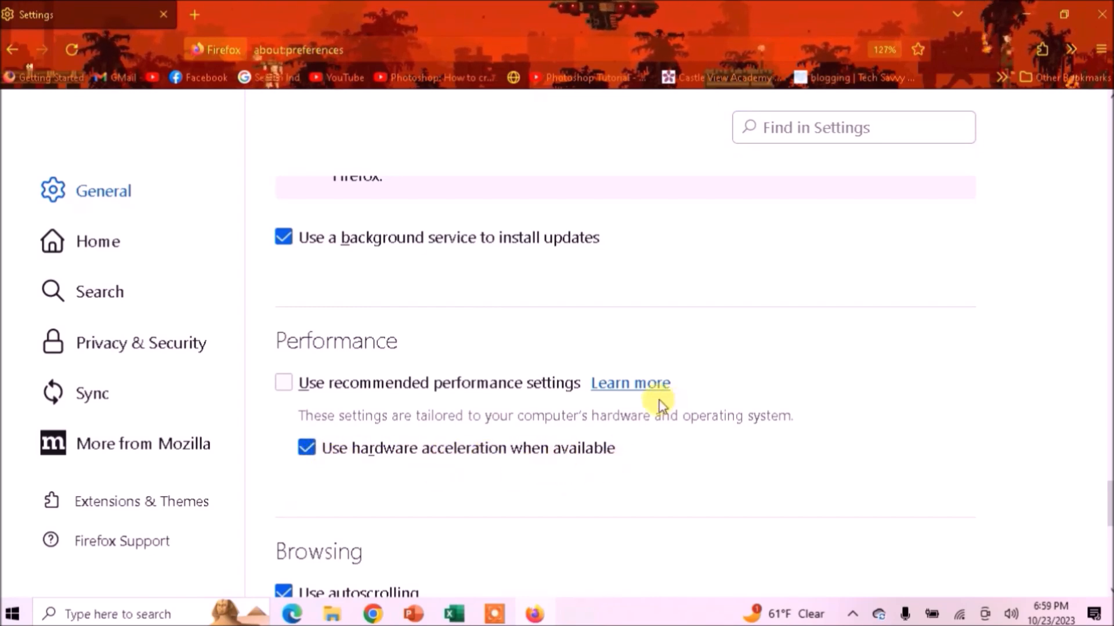
mouse_move(1100, 63)
type("ht")
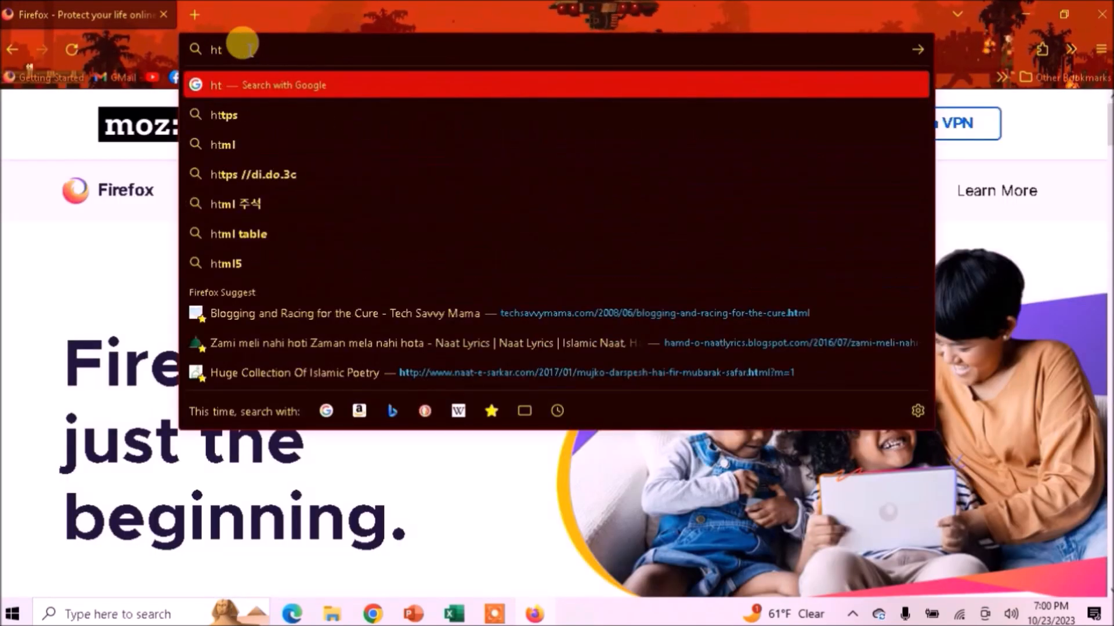
Enter about: in the address bar and choose about:config from the suggestions.
type("abou")
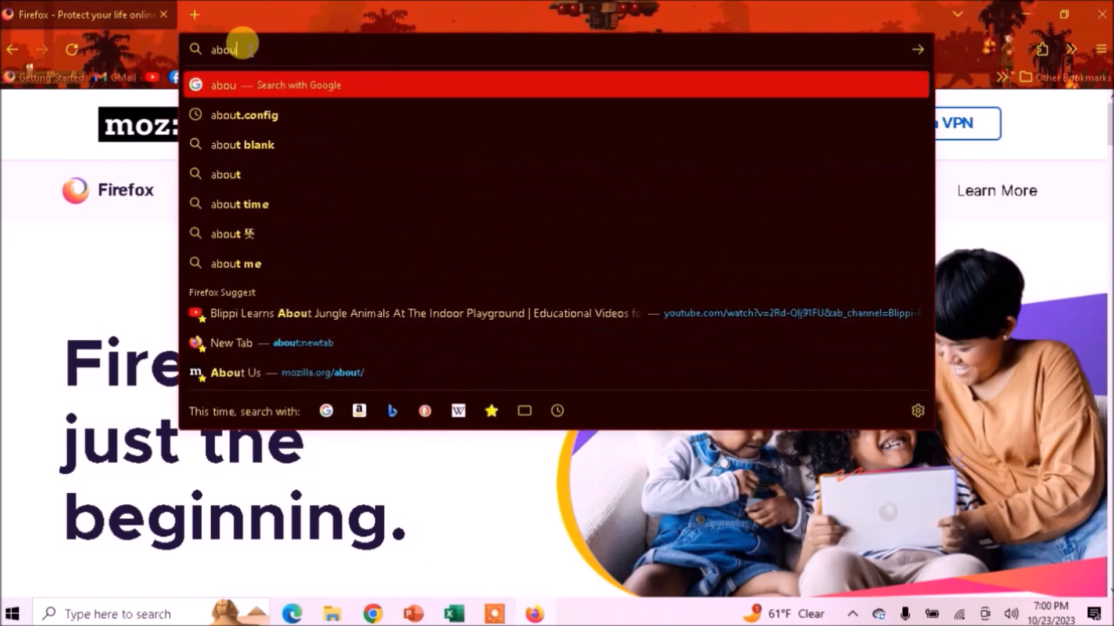
type("t.")
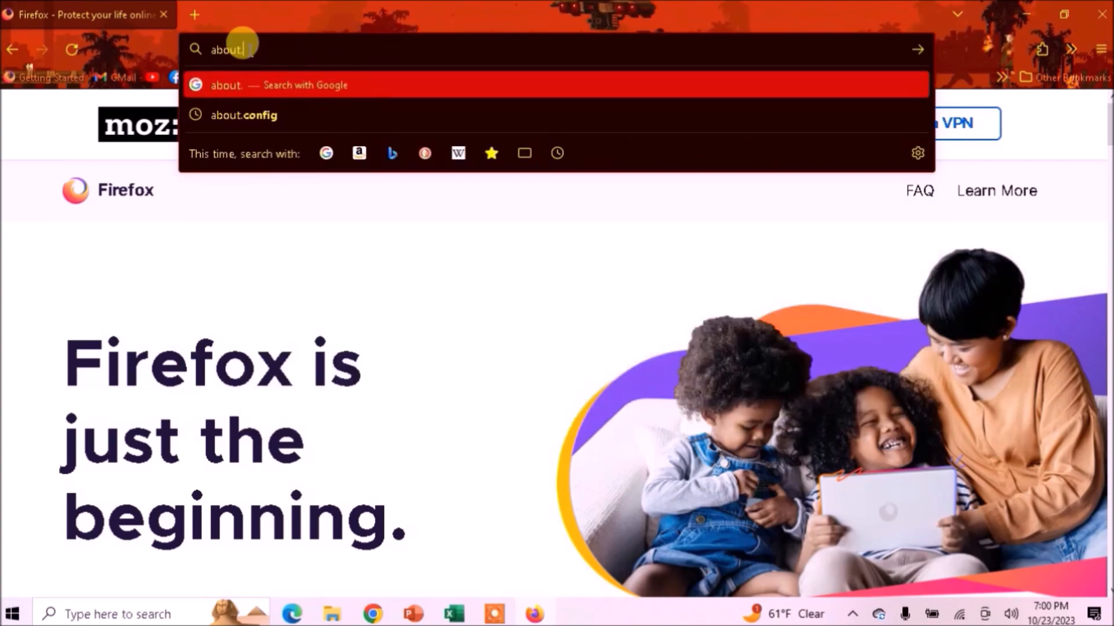
type(":cache")
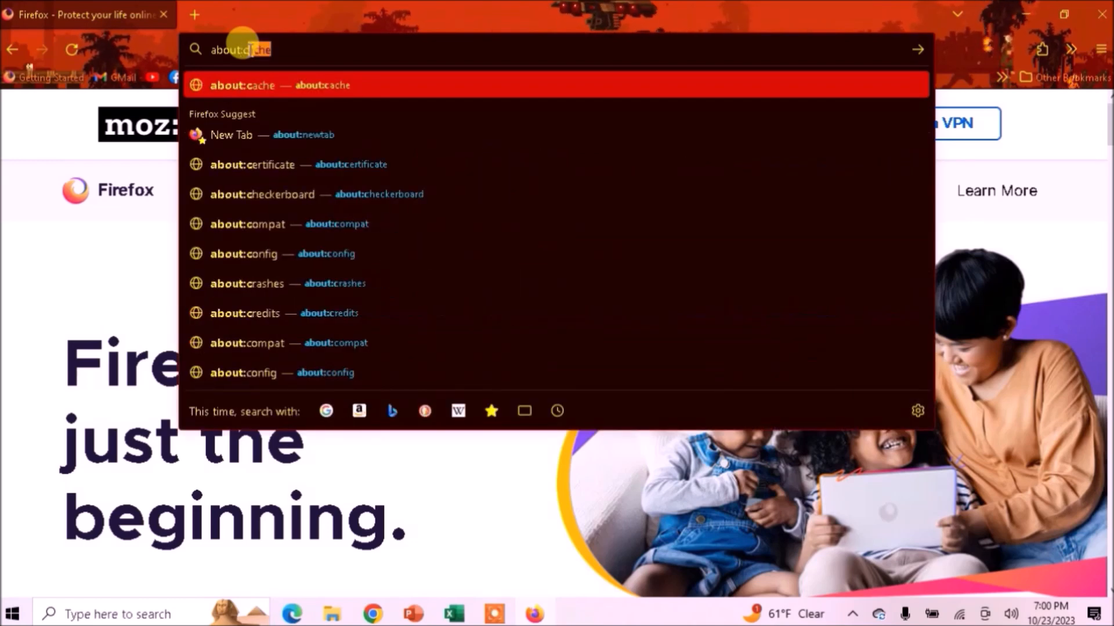
left_click(261, 254)
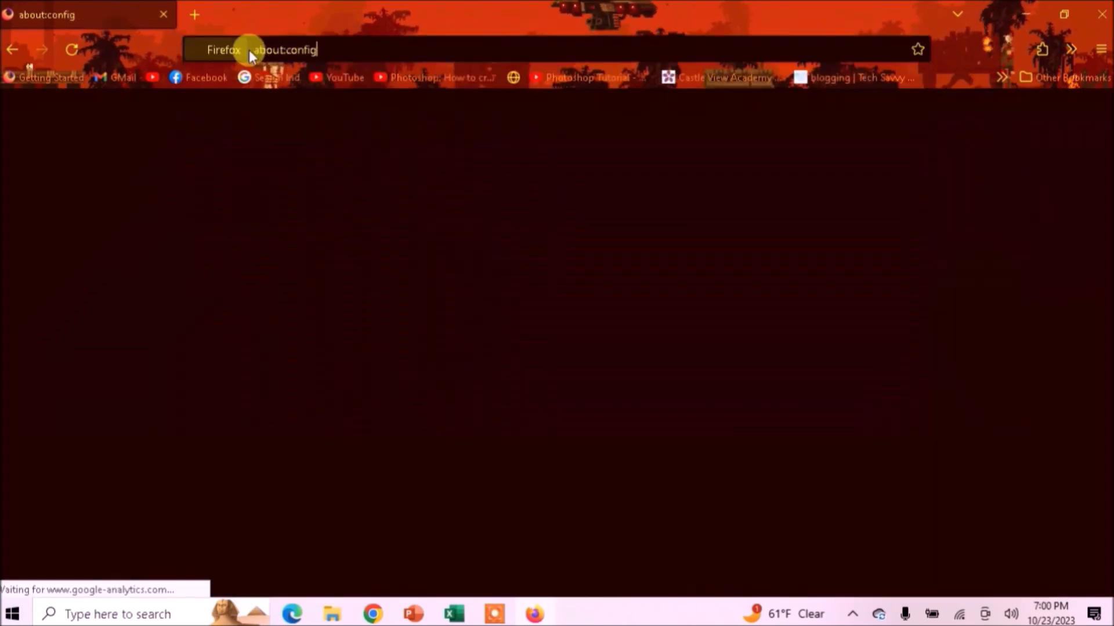
Load about:config and accept the risk warning to reach the preferences list.
key("Return")
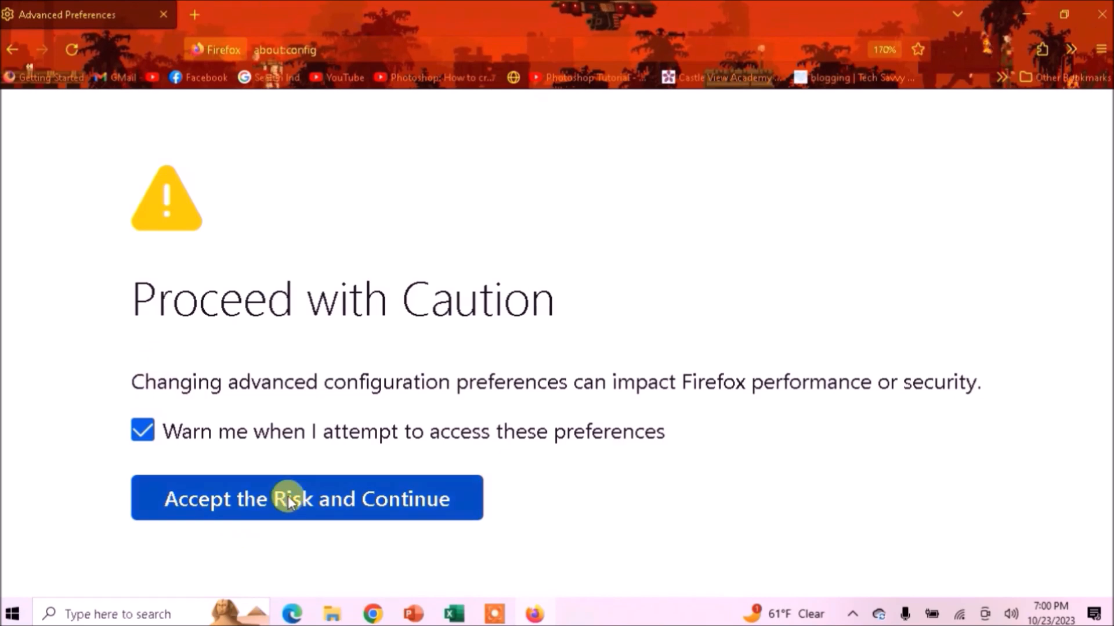
left_click(306, 499)
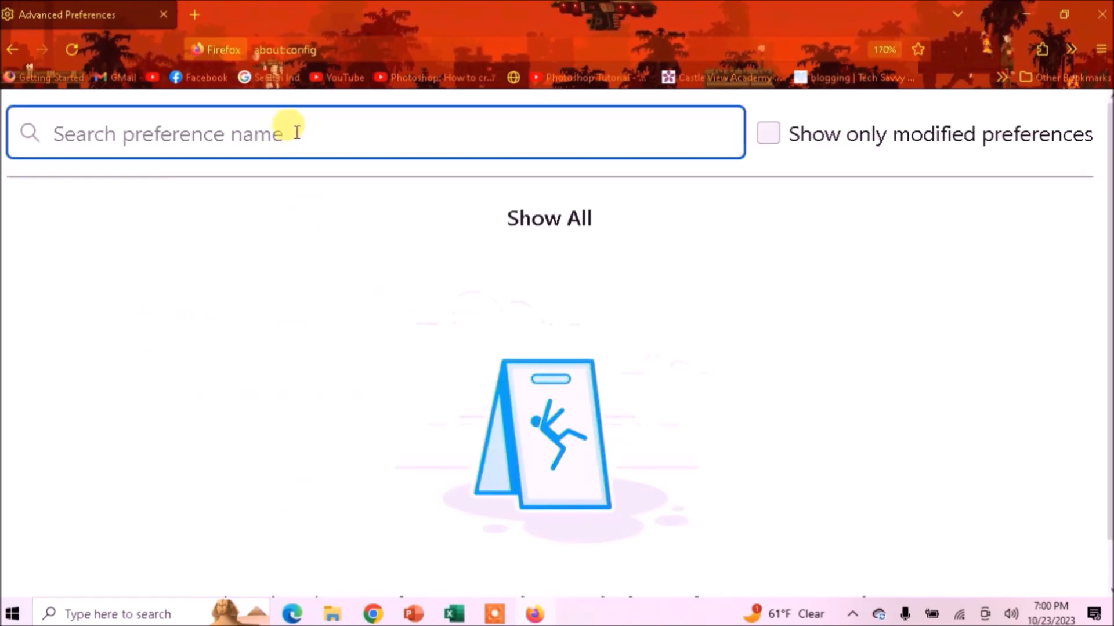
Filter the preferences by 'browser.tabs' and scroll through the matching entries.
type("b")
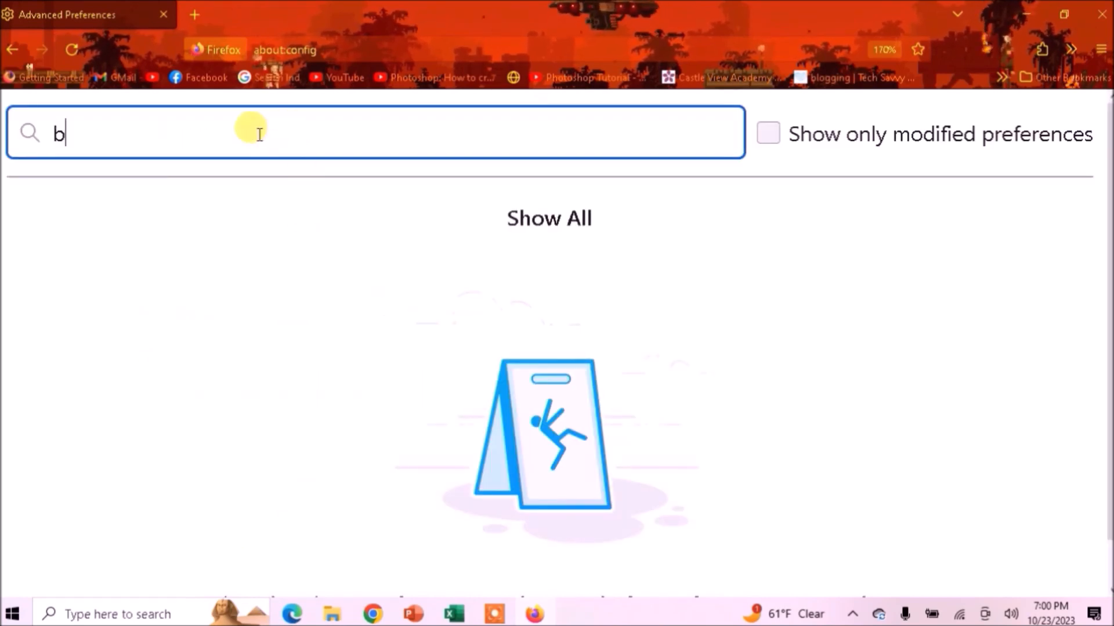
type("rowser")
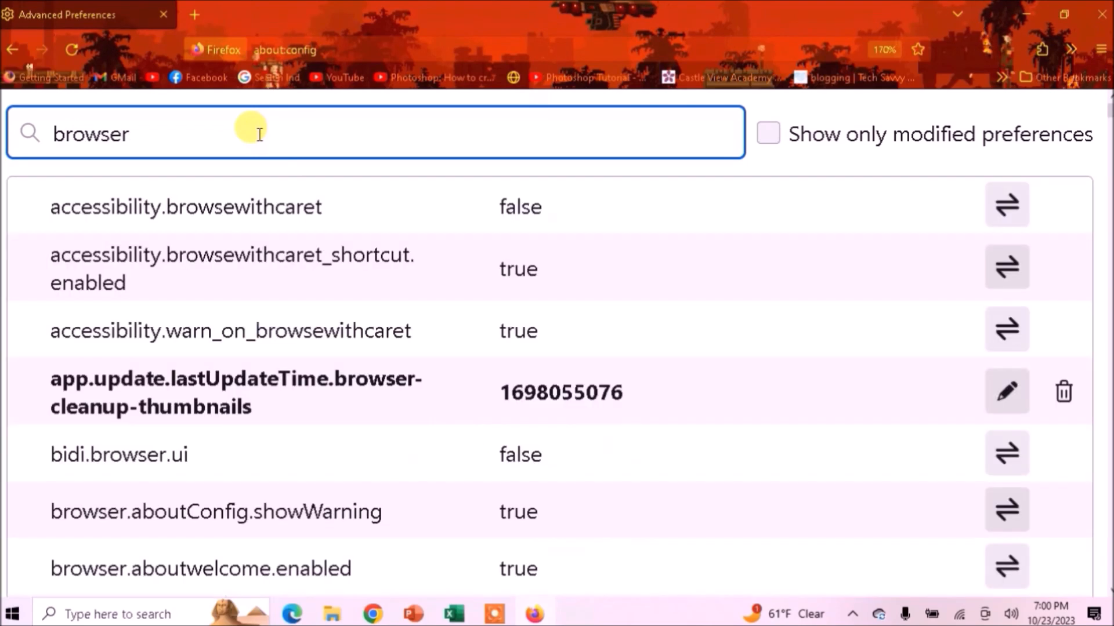
scroll("down", 3)
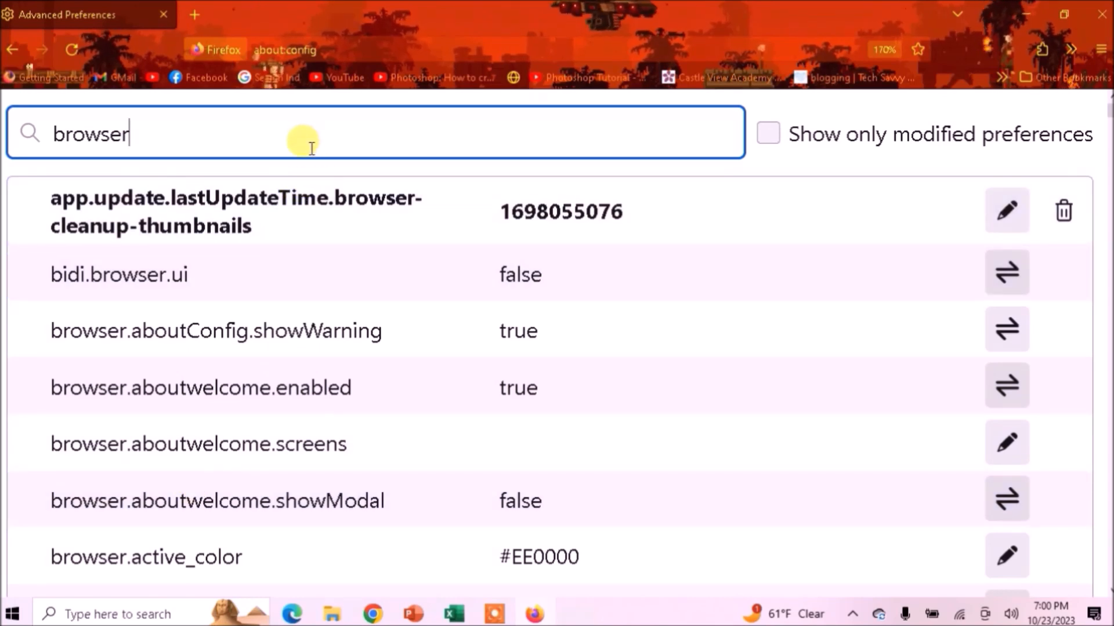
type(".")
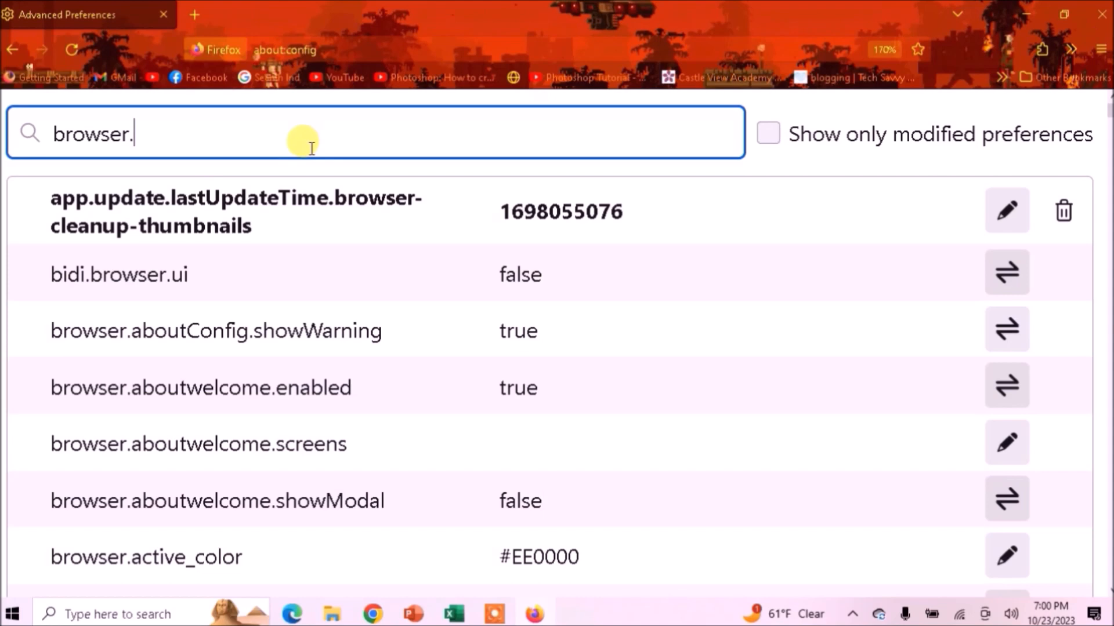
type("tabs")
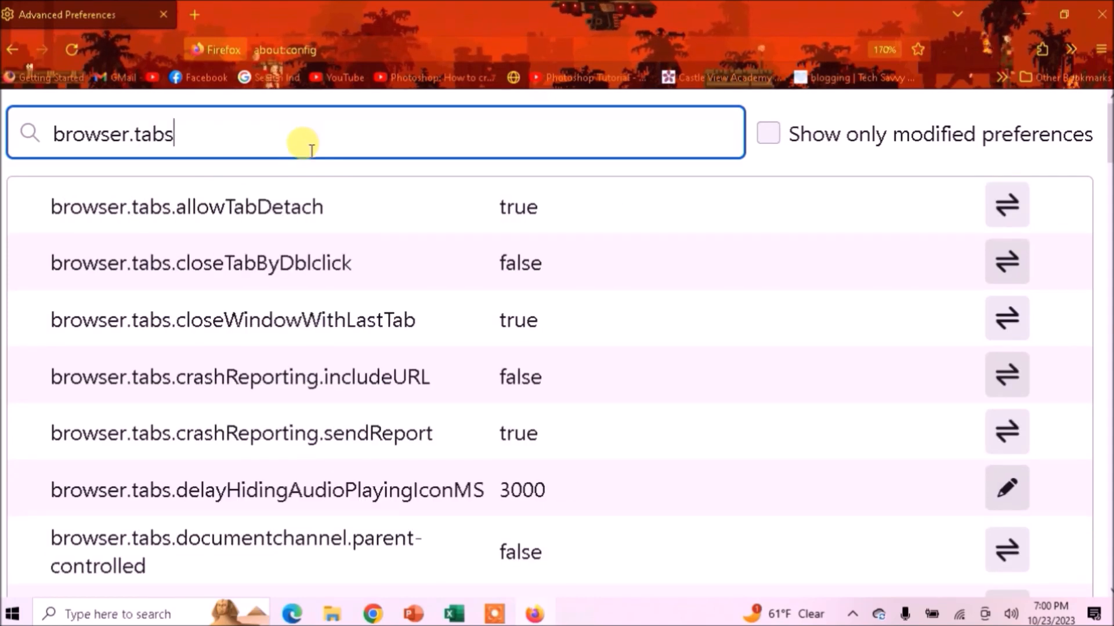
scroll("down", 3)
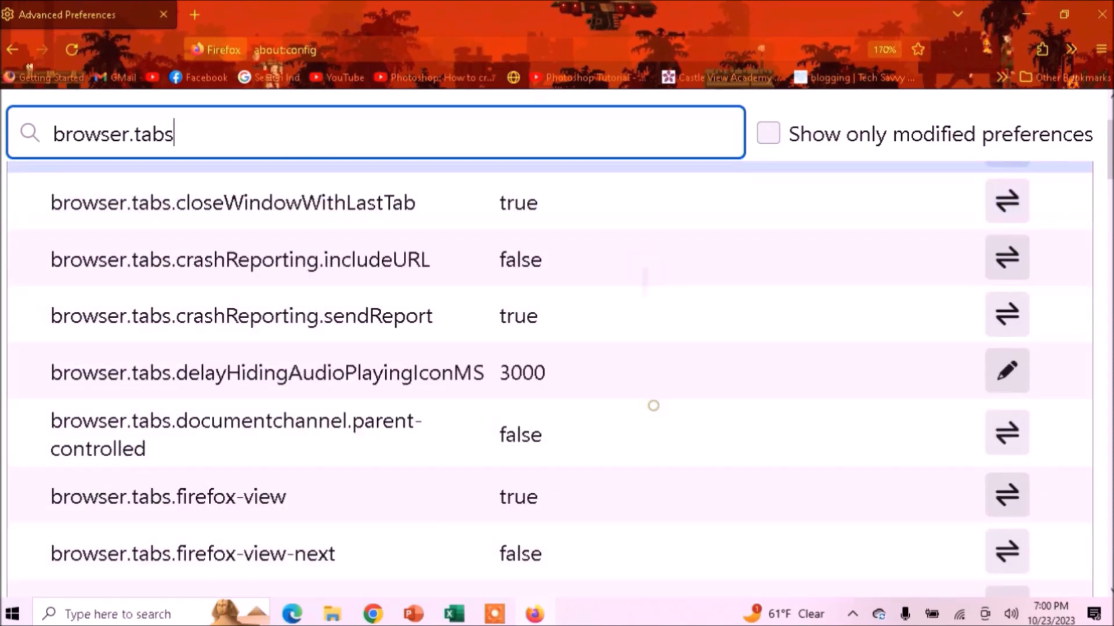
scroll("down", 3)
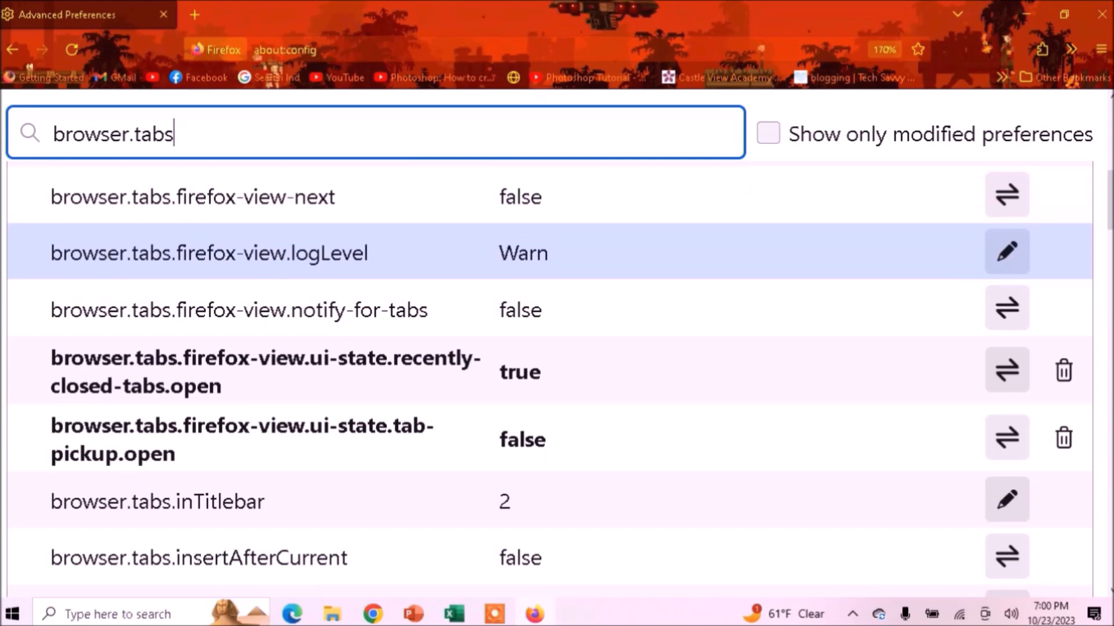
Extend the filter to browser.tabs.remote and toggle browser.tabs.remote.autostart to true.
type("re")
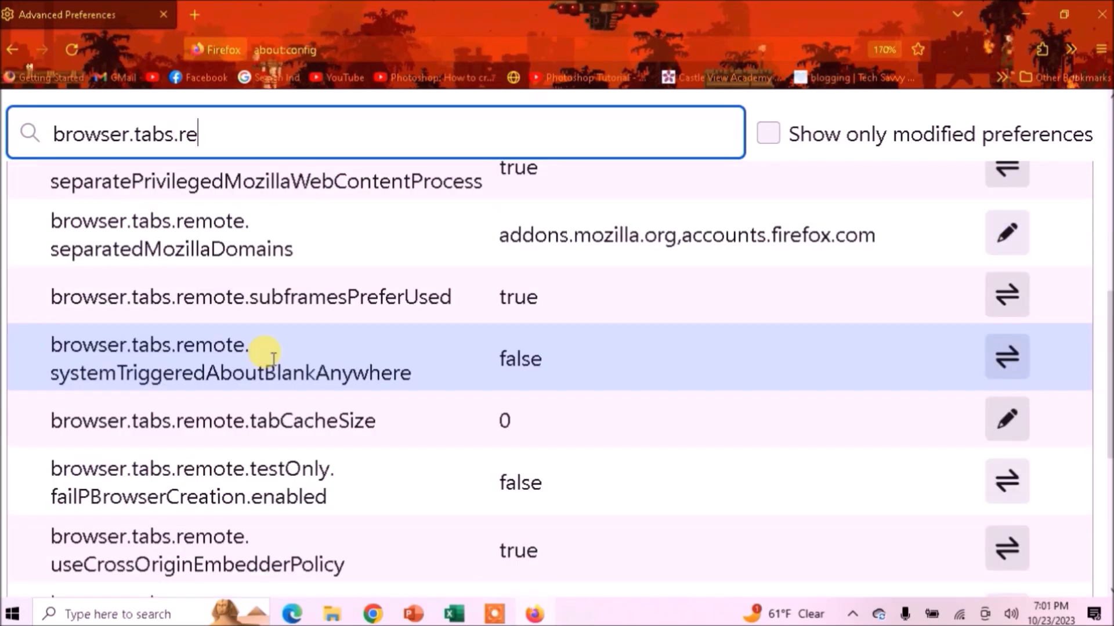
type("mote.auto")
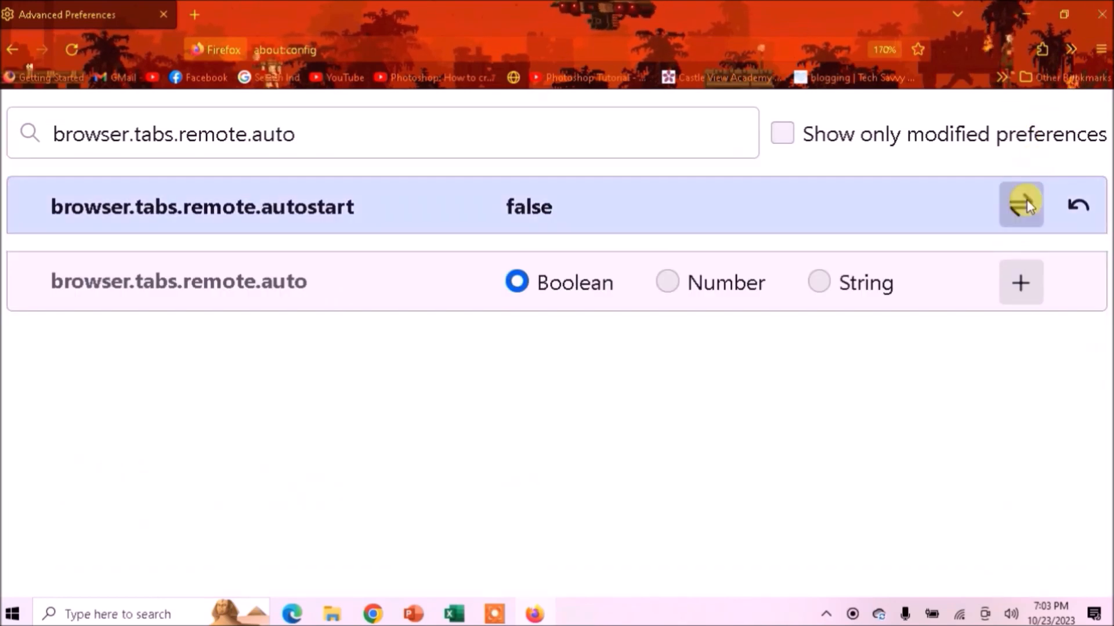
left_click(1021, 205)
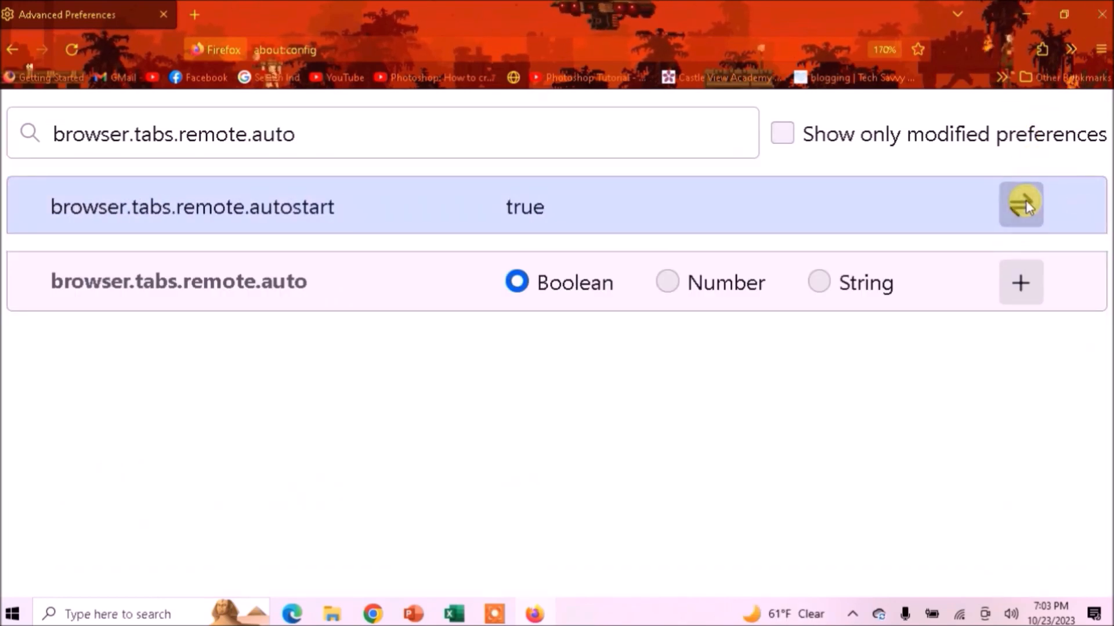
left_click(1021, 205)
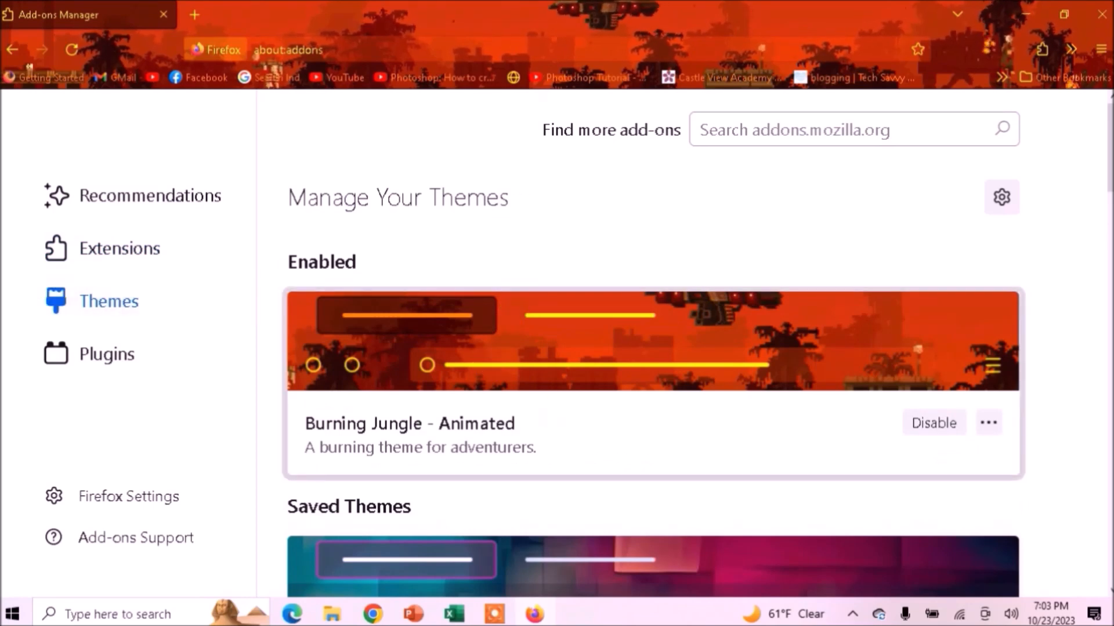
Browse the saved themes and enable System theme — auto instead of Burning Jungle - Animated.
scroll("down", 3)
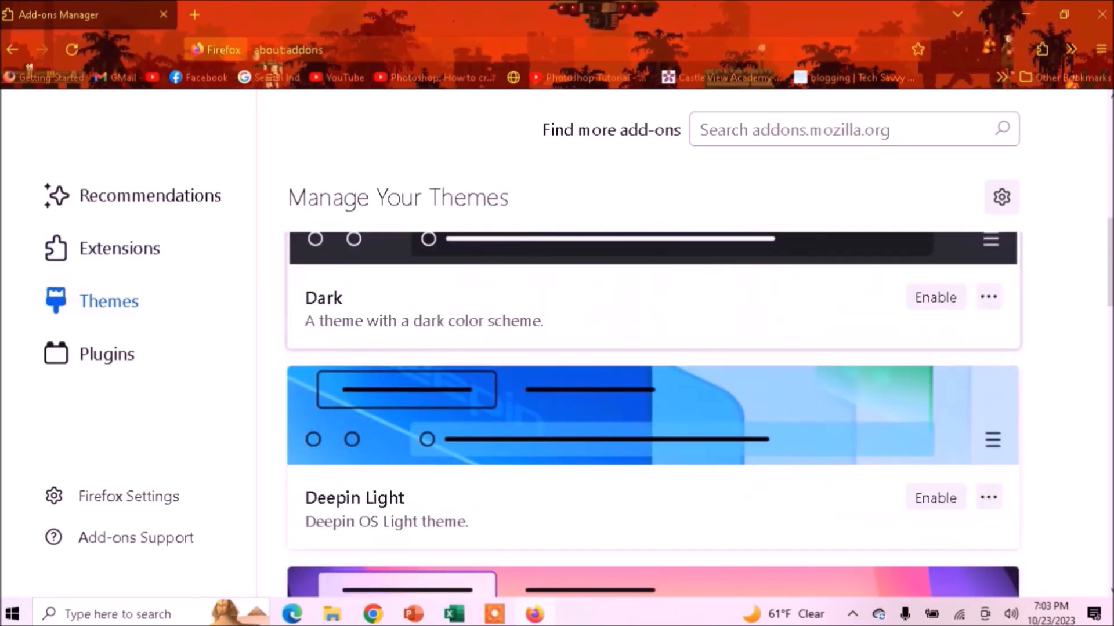
scroll("down", 3)
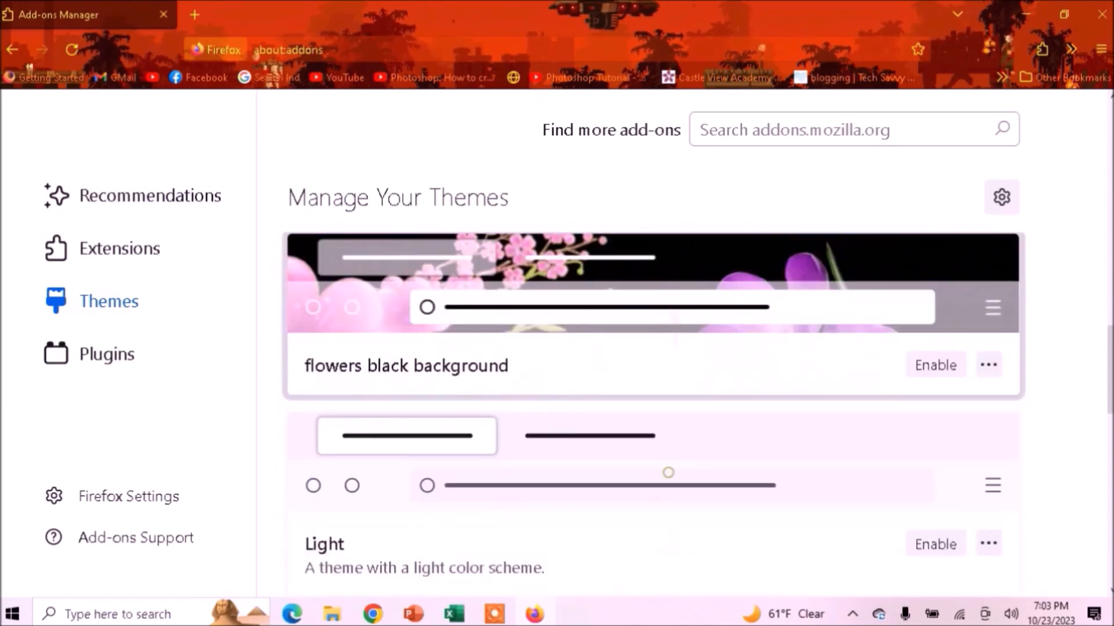
scroll("down", 3)
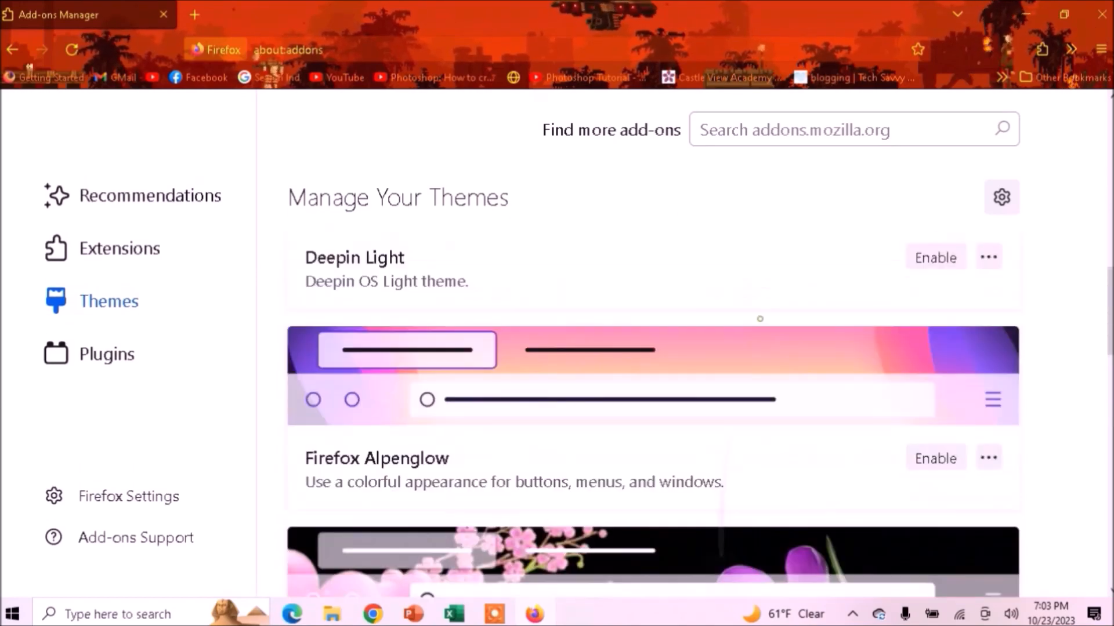
left_click(935, 257)
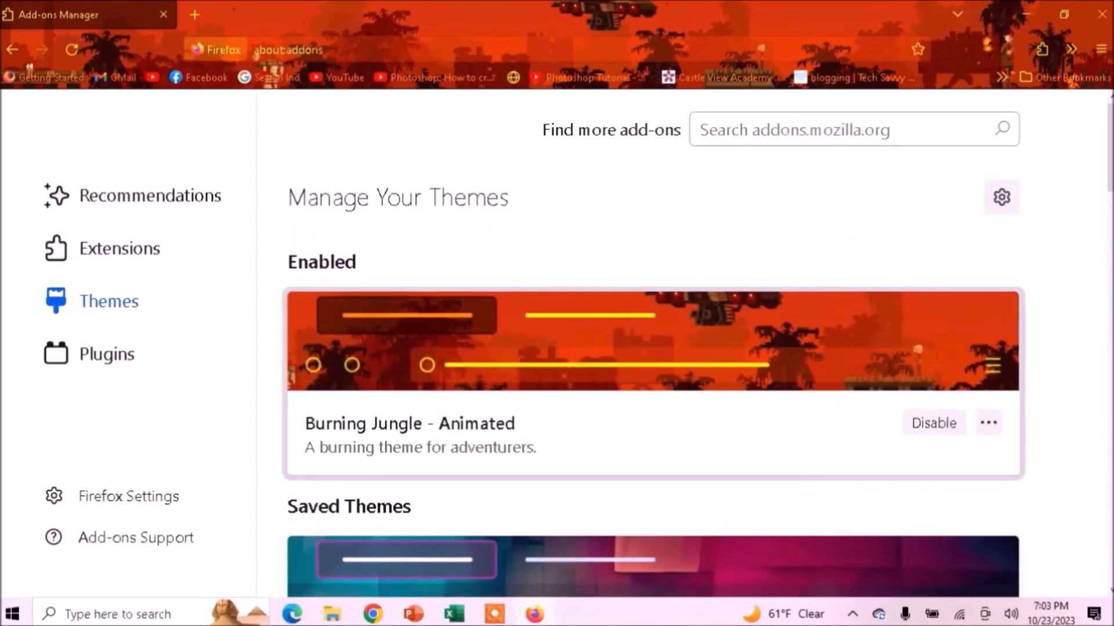
mouse_move(959, 214)
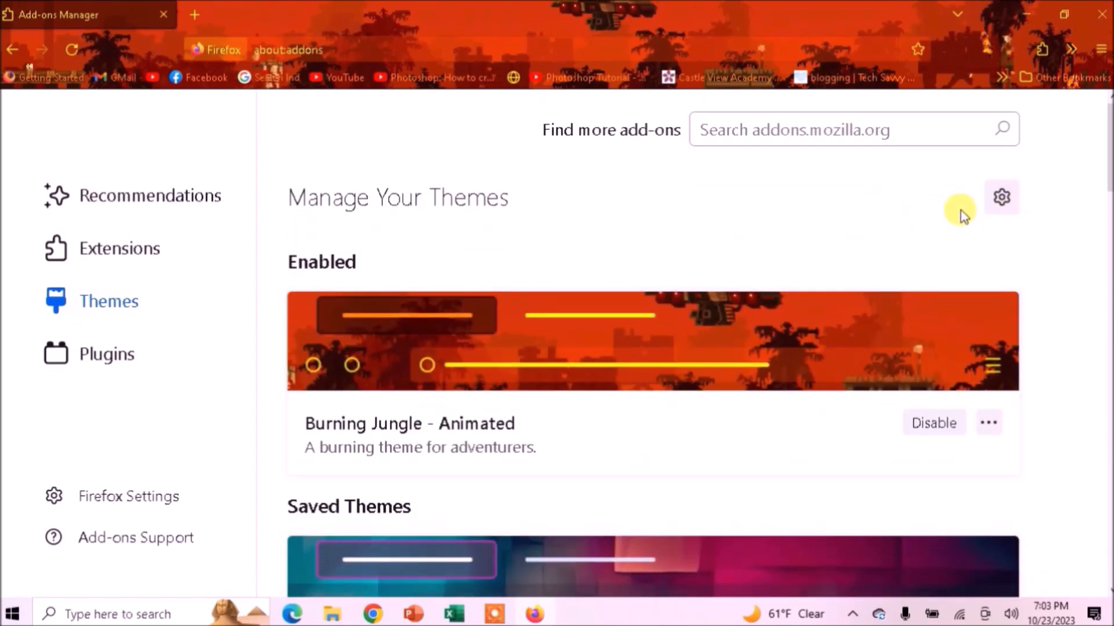
left_click(150, 195)
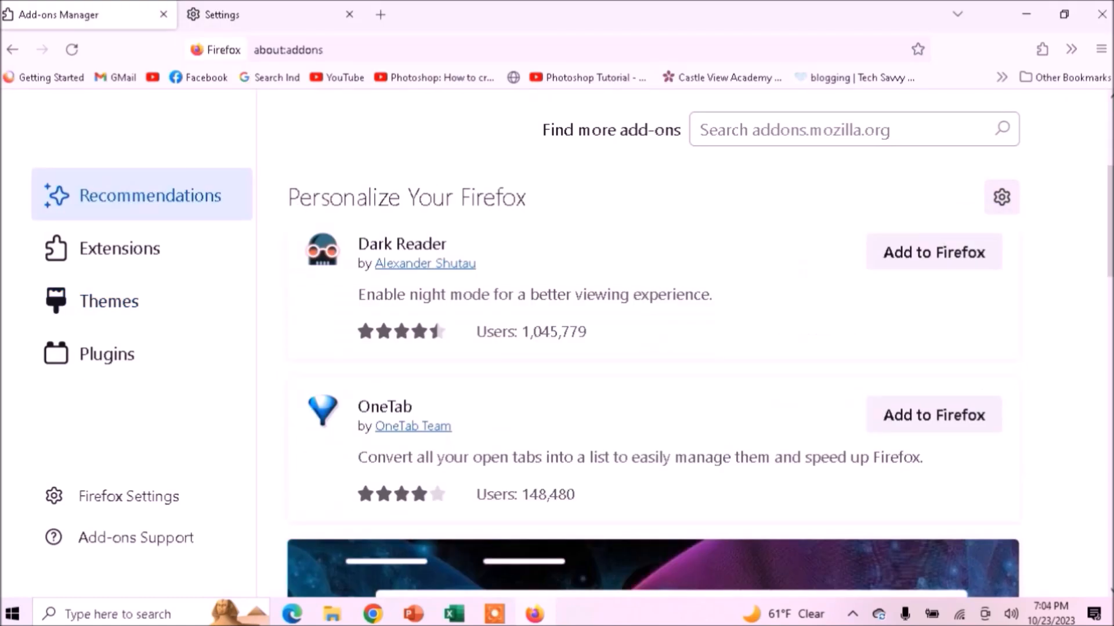
Show the Themes list confirming System theme — auto is enabled.
left_click(109, 301)
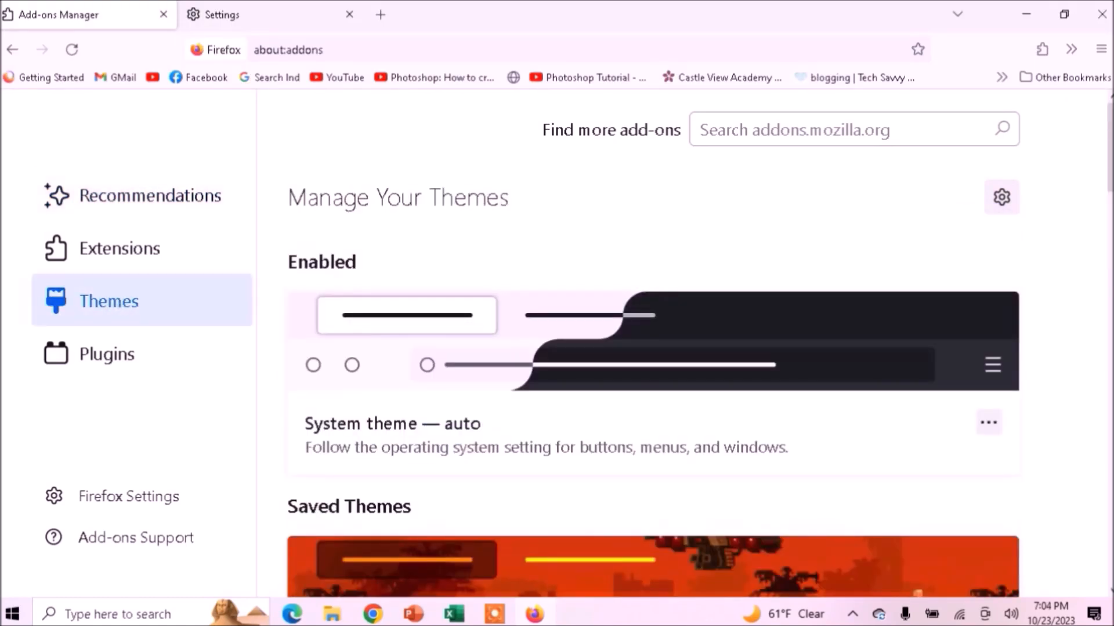
mouse_move(420, 441)
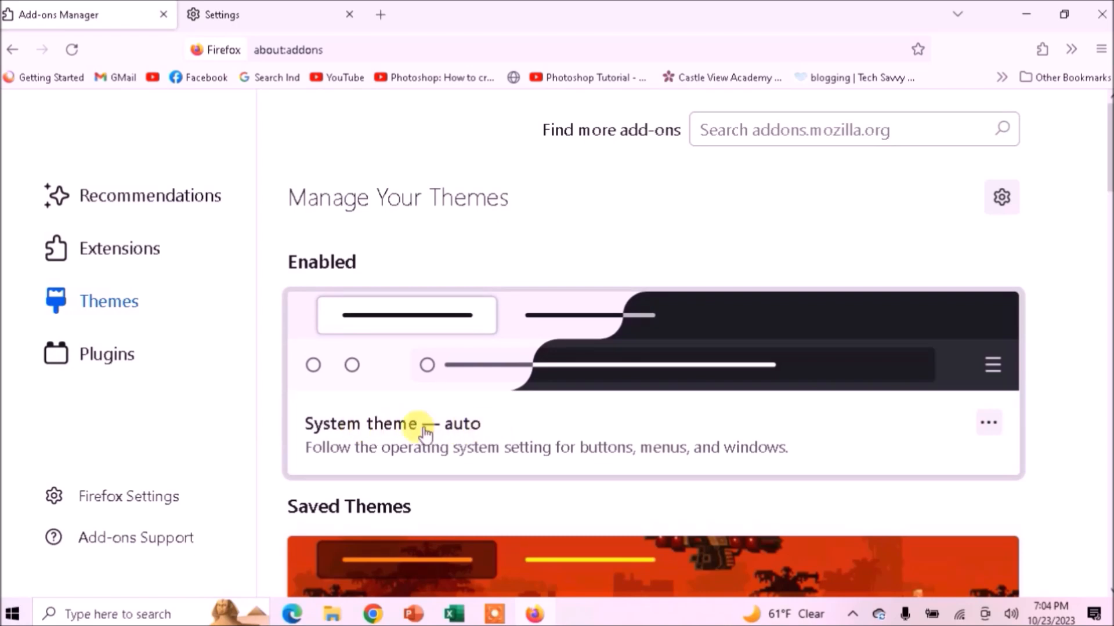
mouse_move(311, 442)
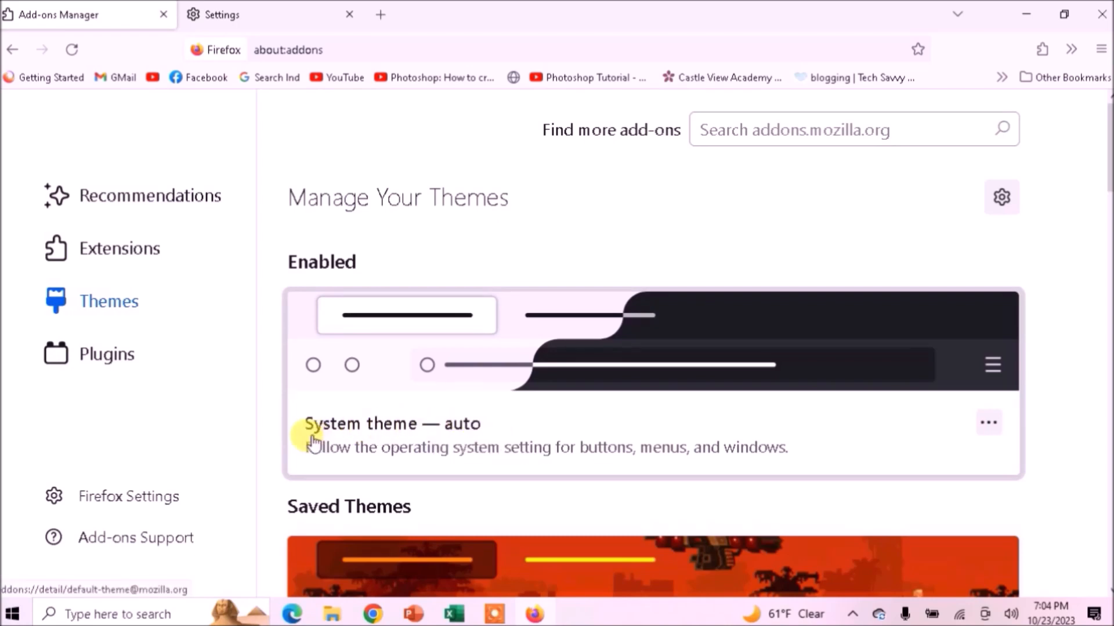
mouse_move(986, 422)
type("memor")
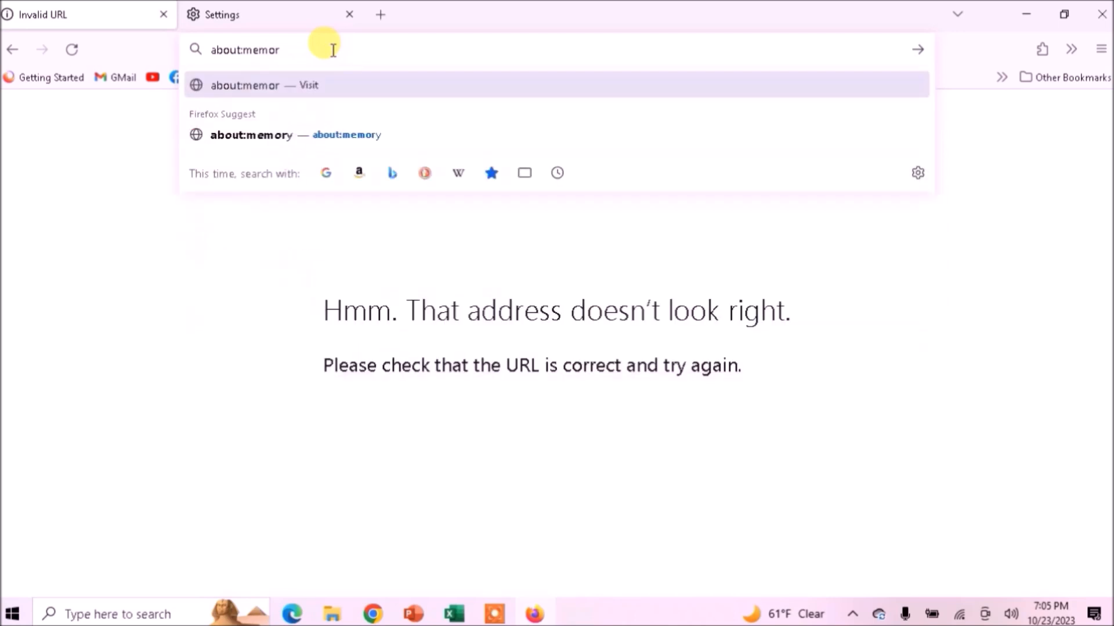
Load the about:memory page from the address bar.
type("y")
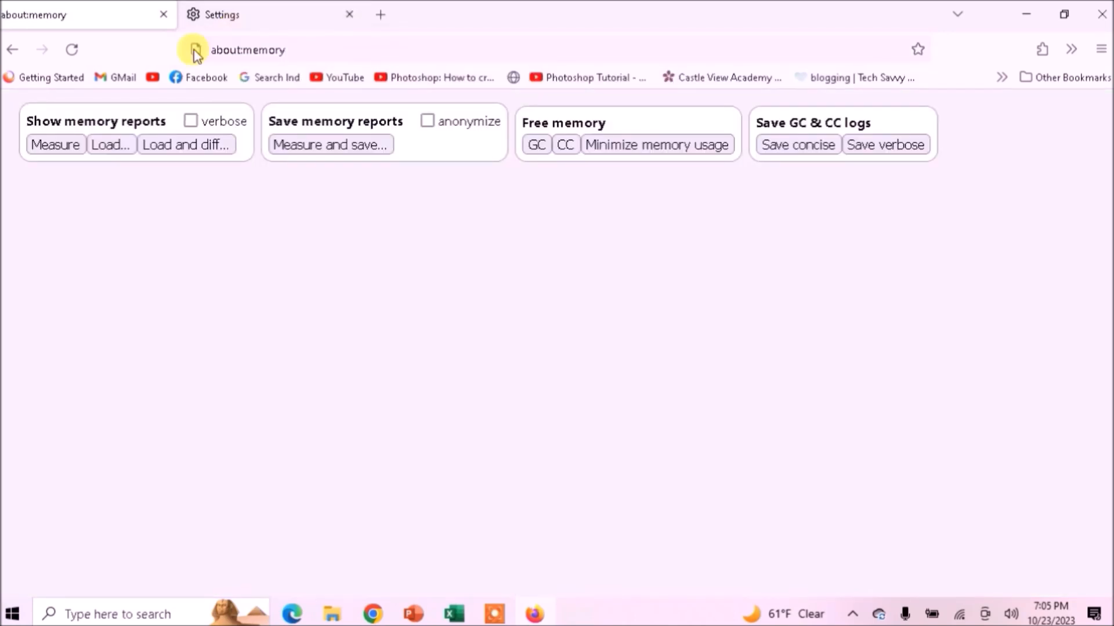
mouse_move(666, 162)
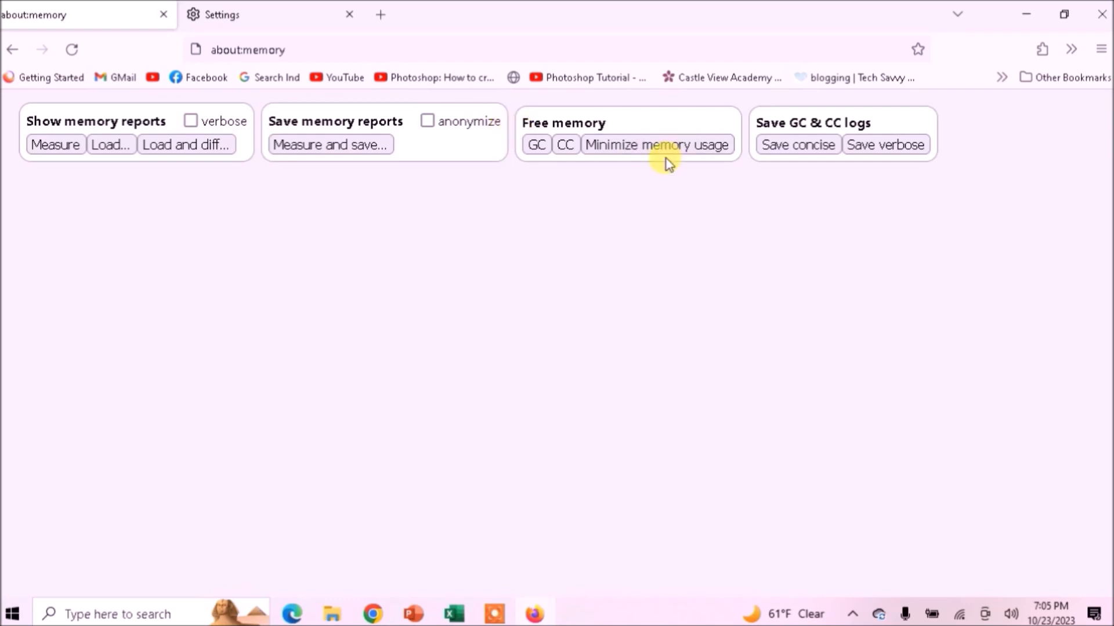
Minimize Firefox's memory usage from about:memory until the completion message appears.
left_click(655, 145)
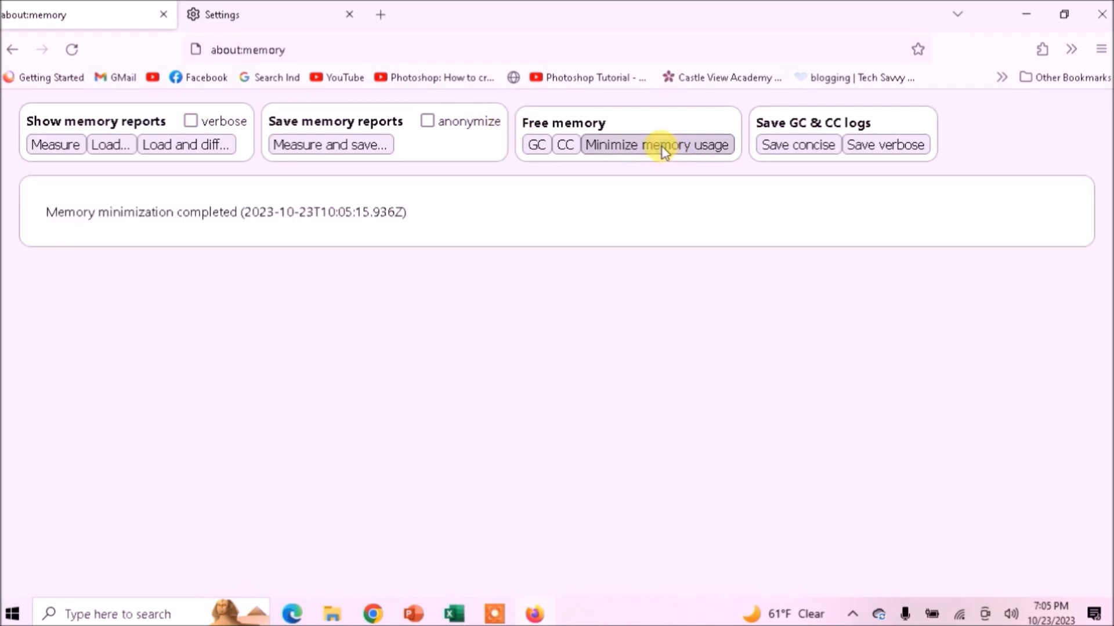
mouse_move(202, 176)
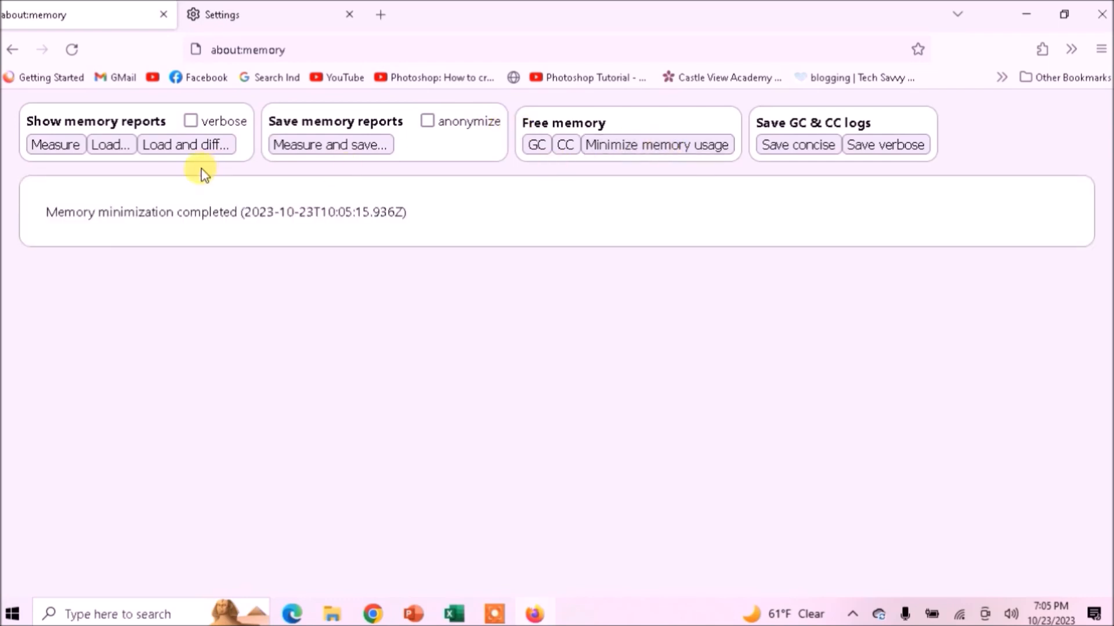
mouse_move(346, 217)
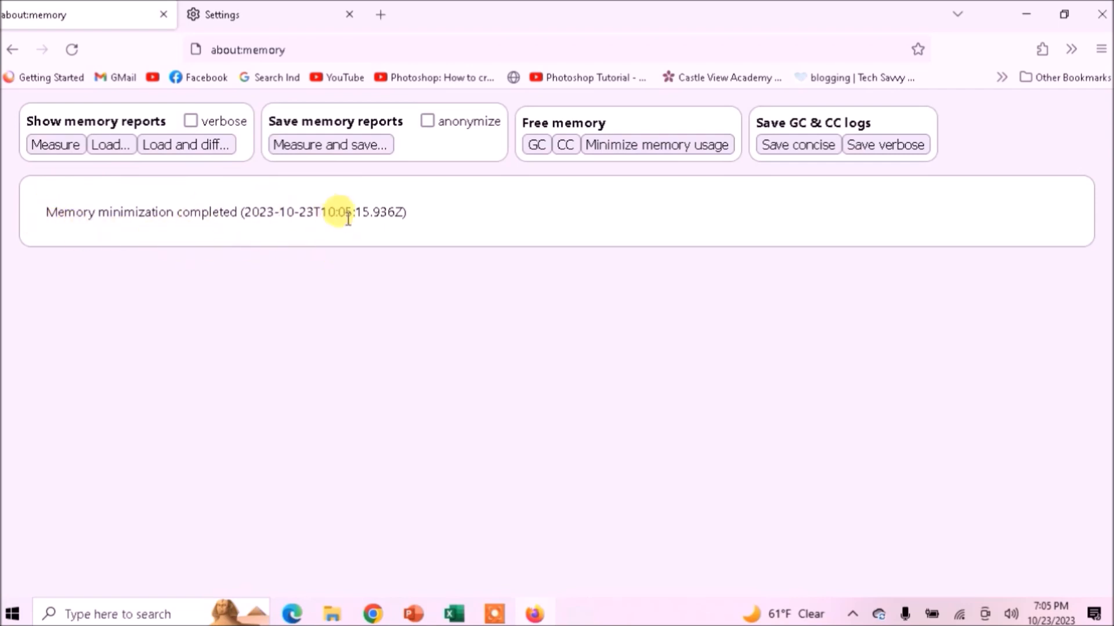
mouse_move(230, 215)
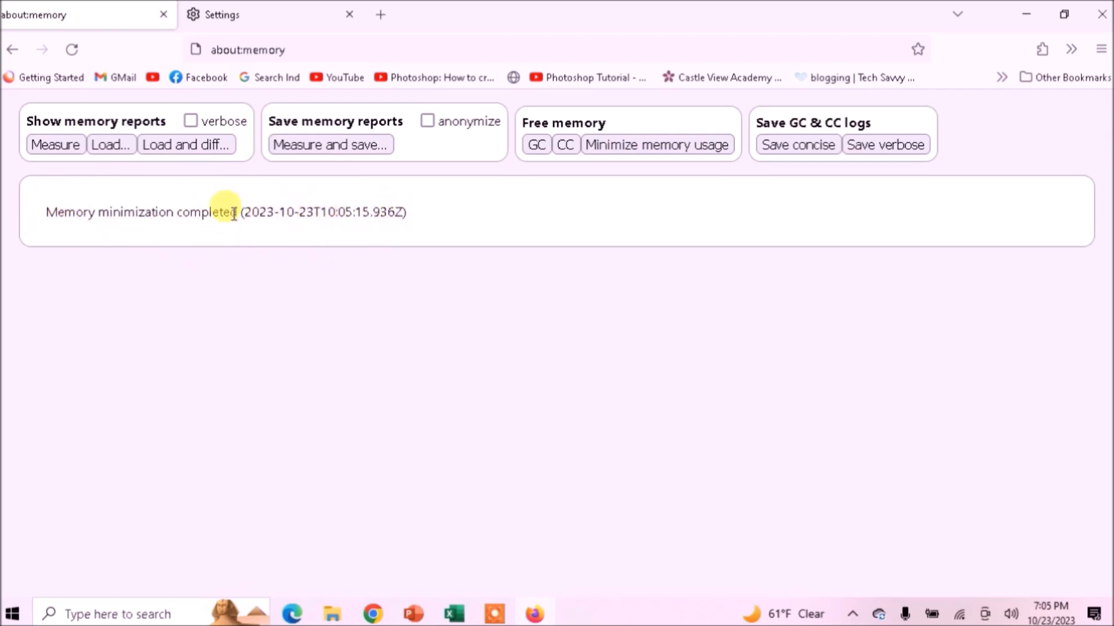
mouse_move(334, 233)
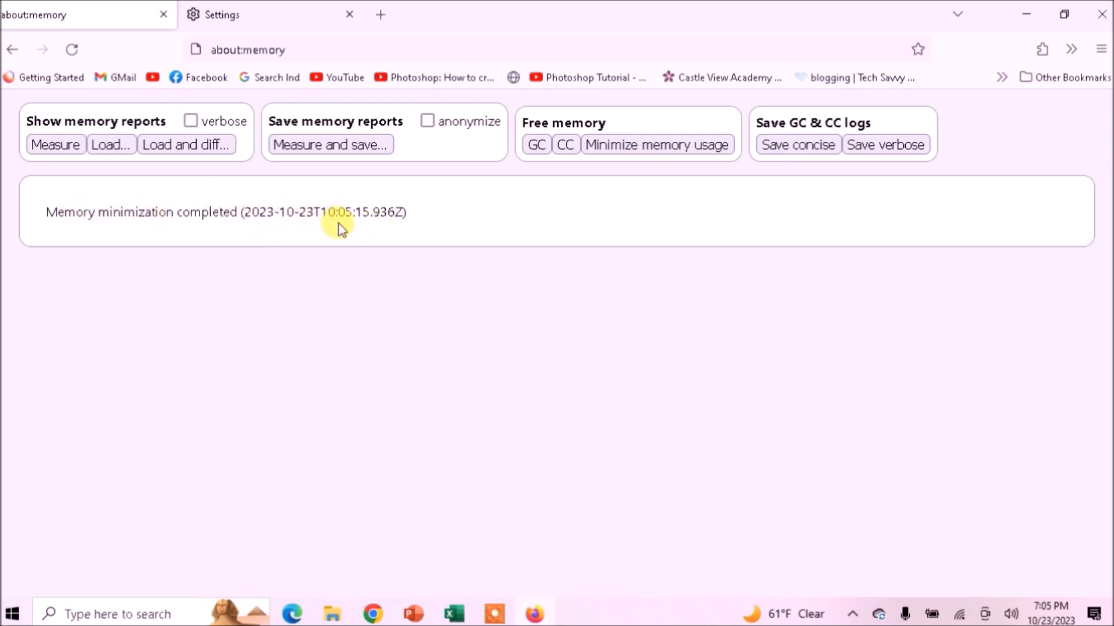
mouse_move(71, 140)
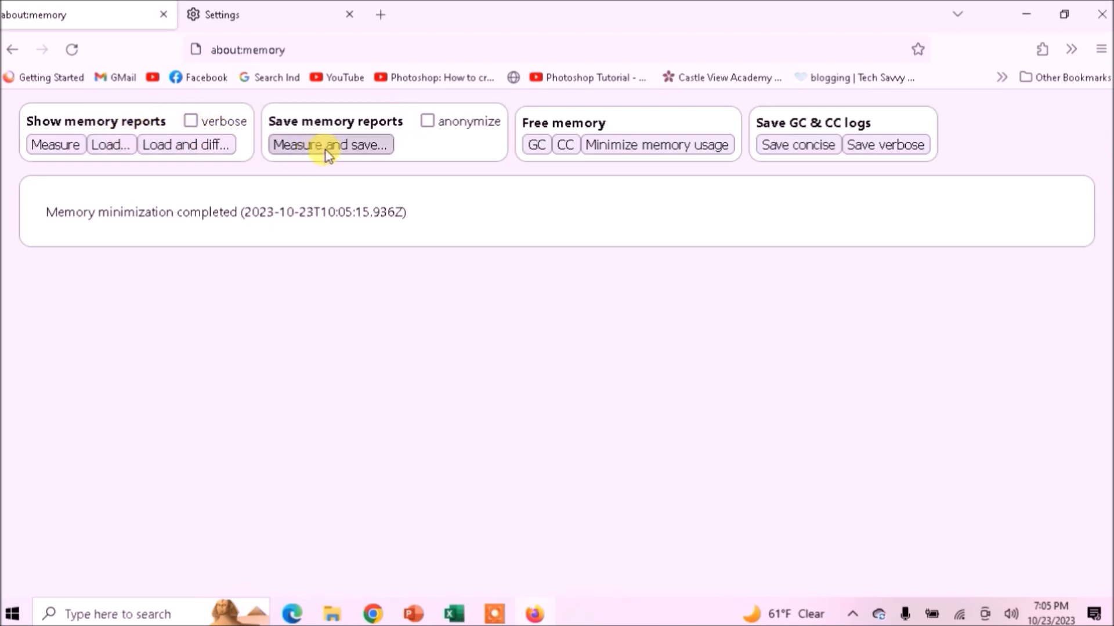
mouse_move(889, 134)
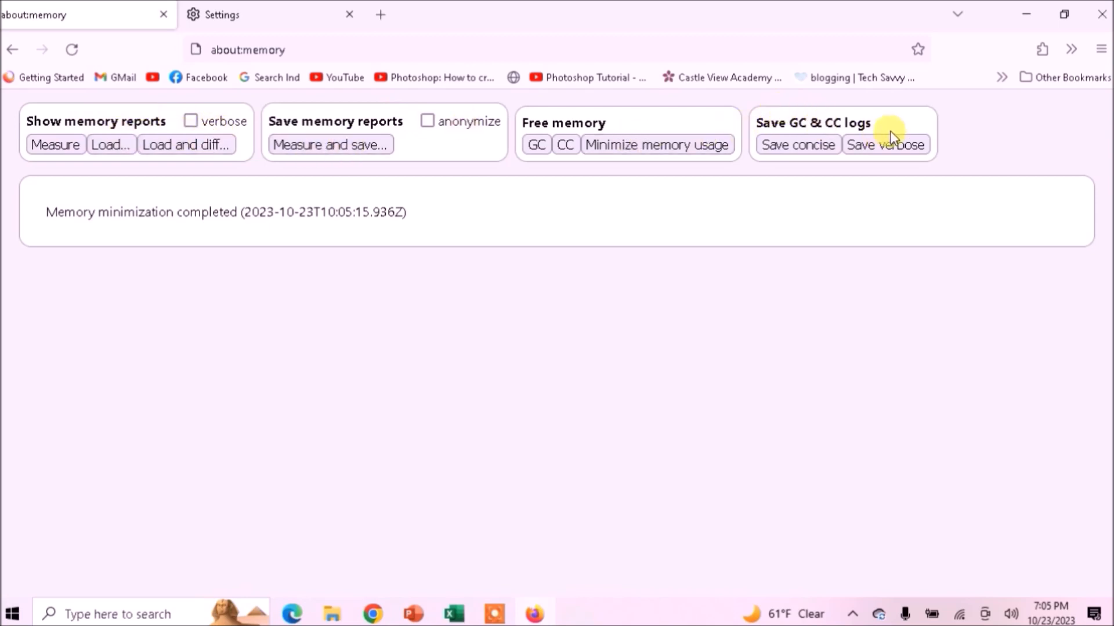
mouse_move(565, 126)
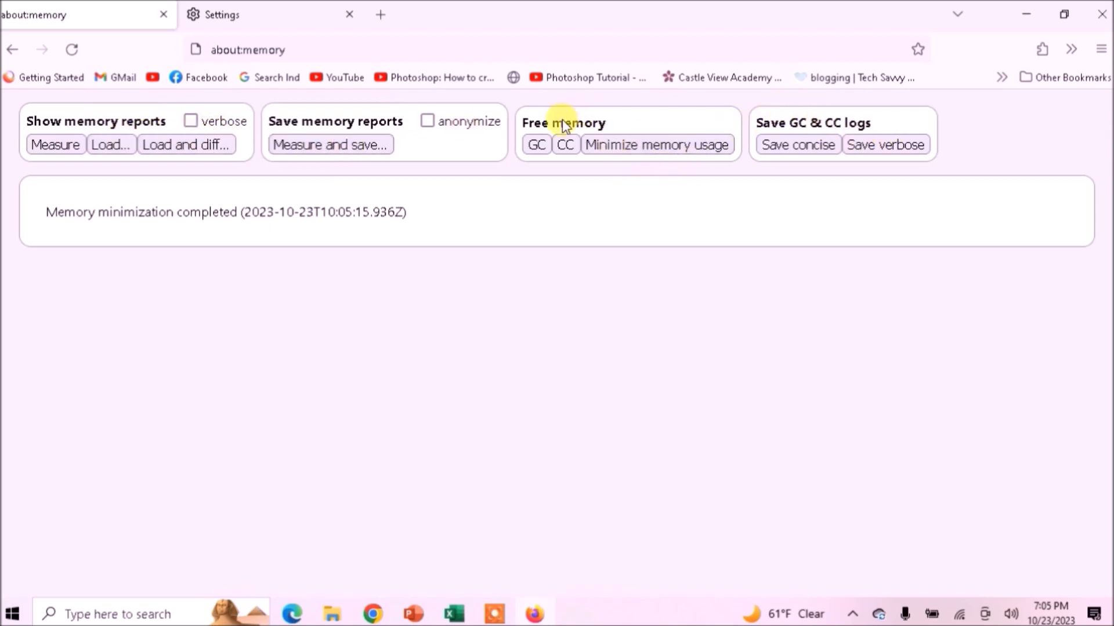
mouse_move(340, 232)
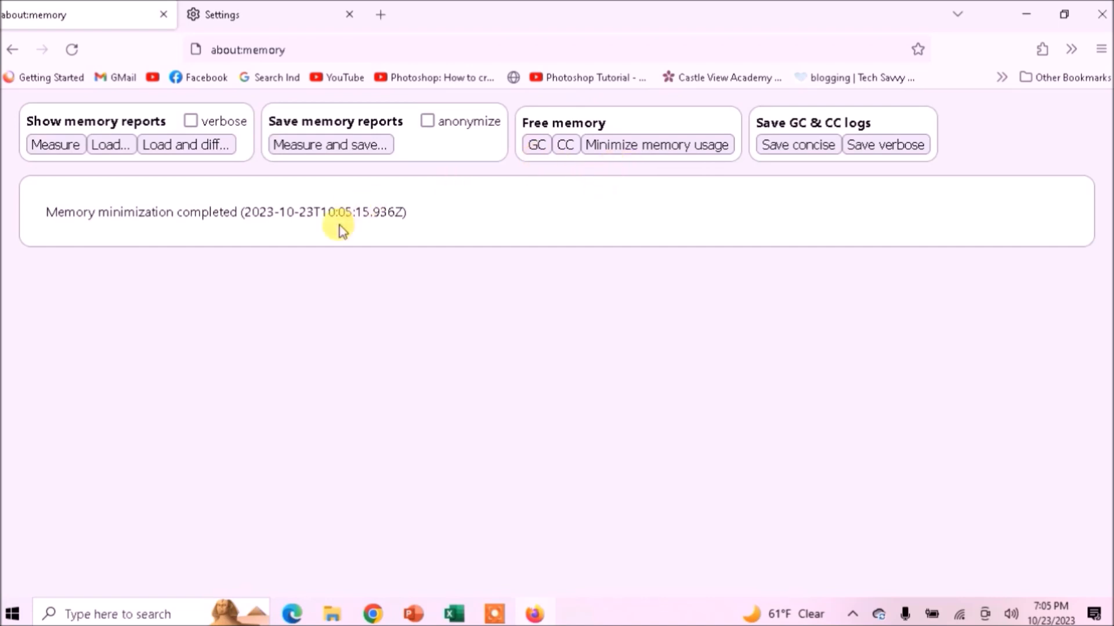